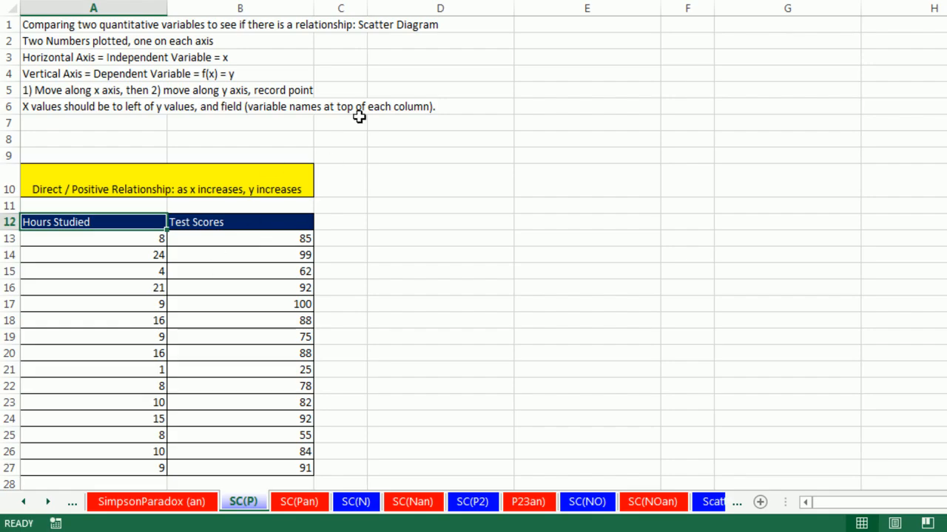
pyautogui.moveTo(385, 409)
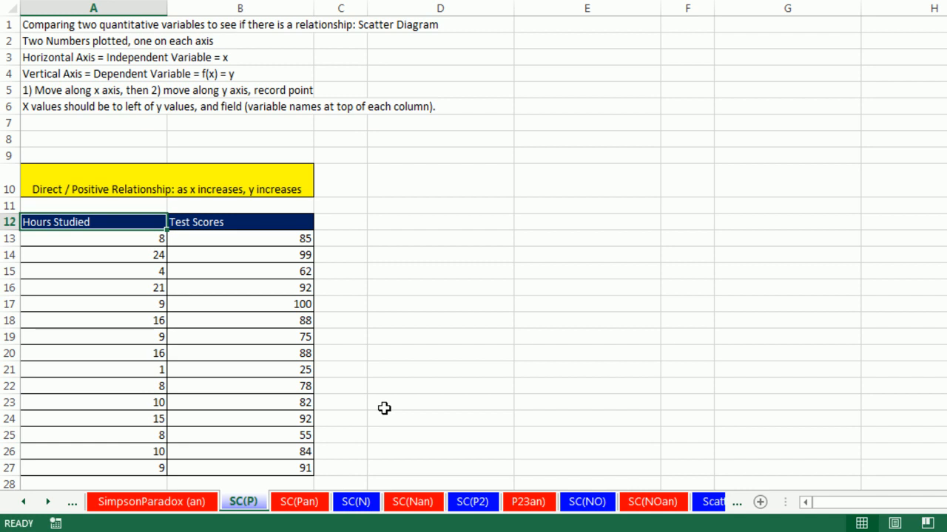
pyautogui.moveTo(118, 236)
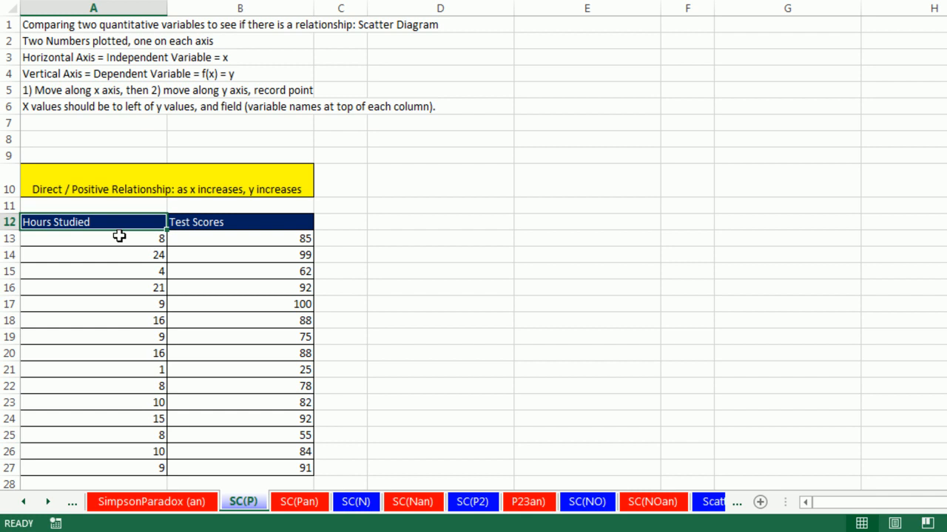
pyautogui.moveTo(258, 85)
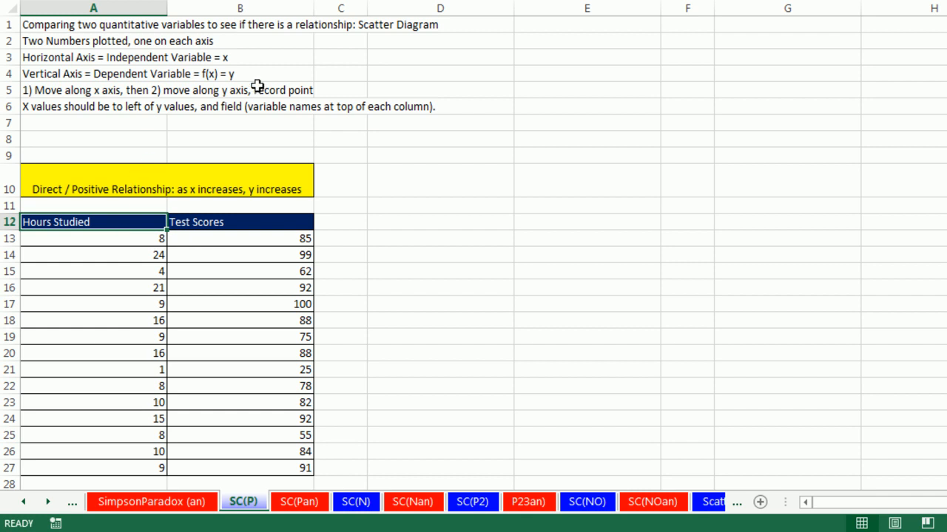
pyautogui.moveTo(137, 158)
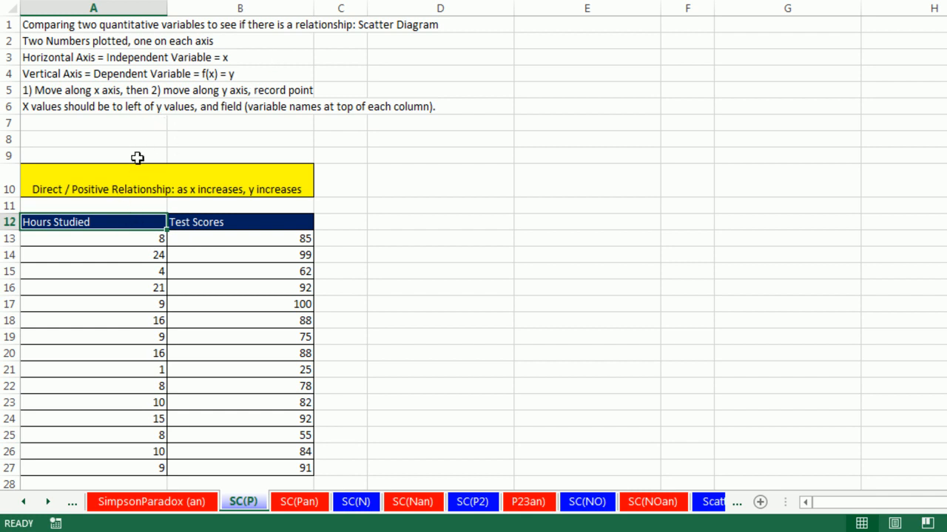
pyautogui.moveTo(71, 280)
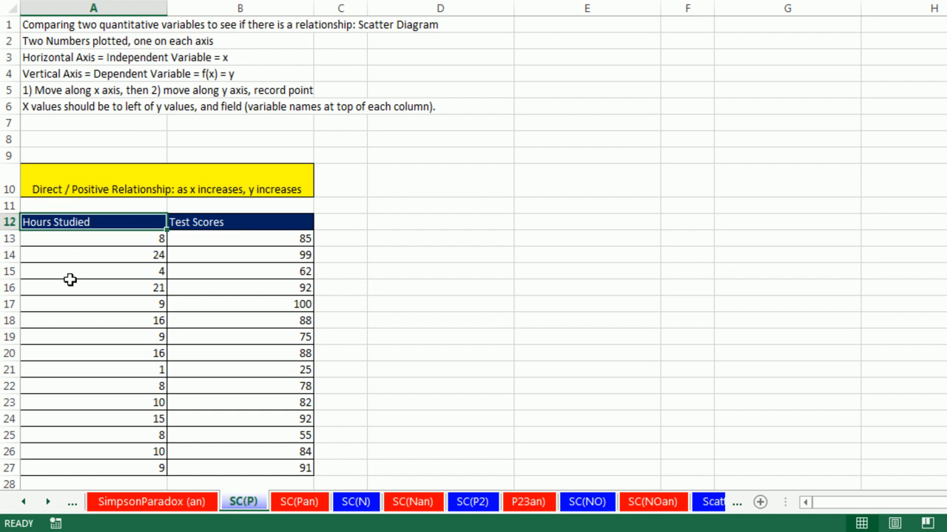
pyautogui.moveTo(180, 80)
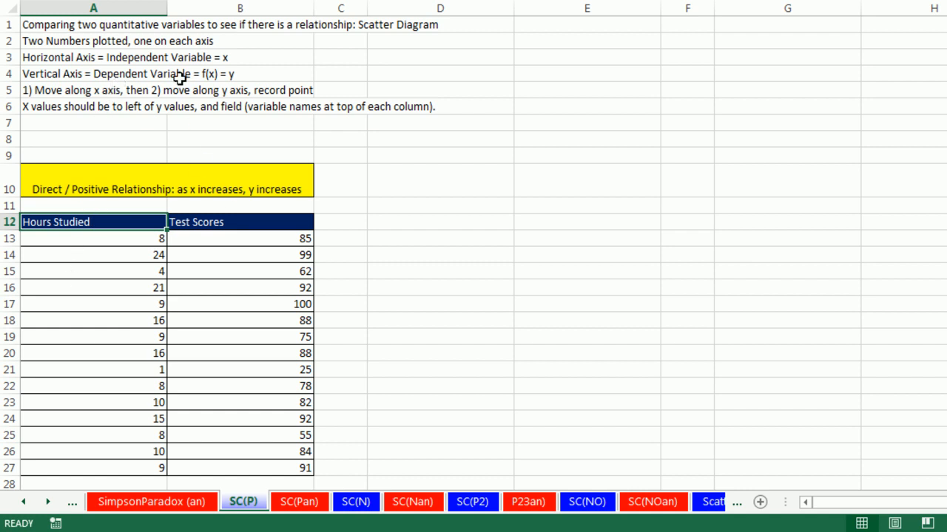
pyautogui.moveTo(260, 248)
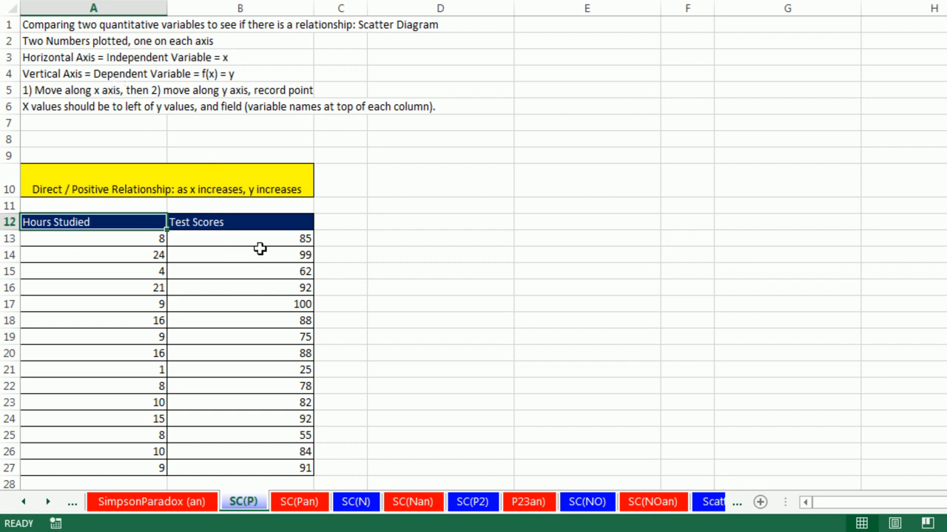
pyautogui.moveTo(148, 255)
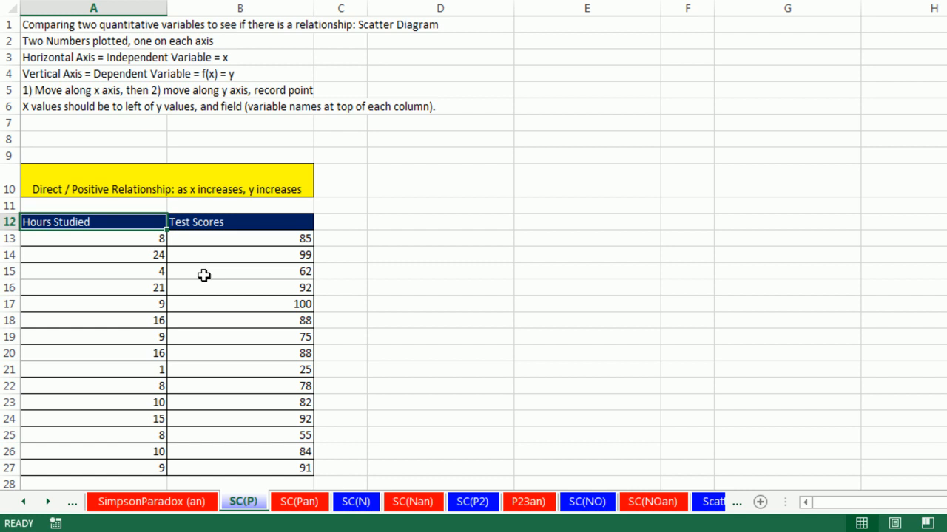
pyautogui.moveTo(251, 456)
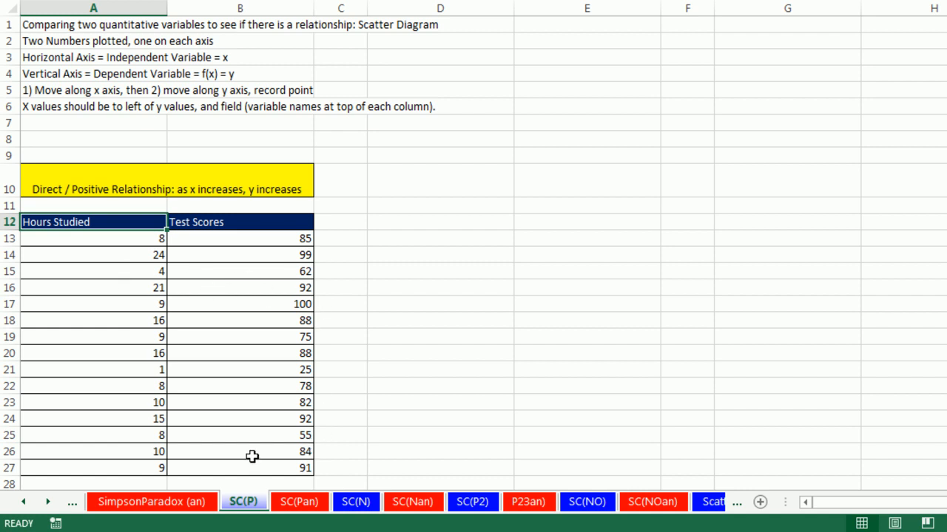
pyautogui.moveTo(166, 106)
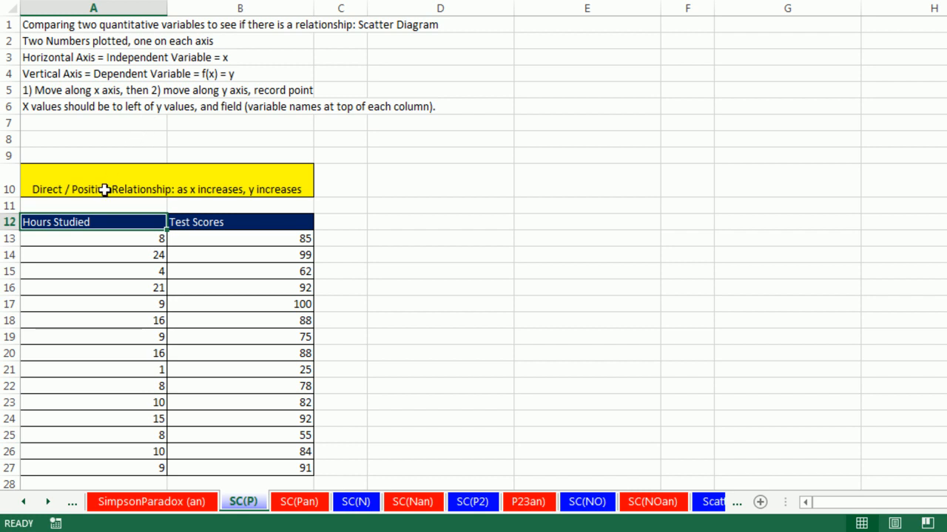
pyautogui.moveTo(87, 222)
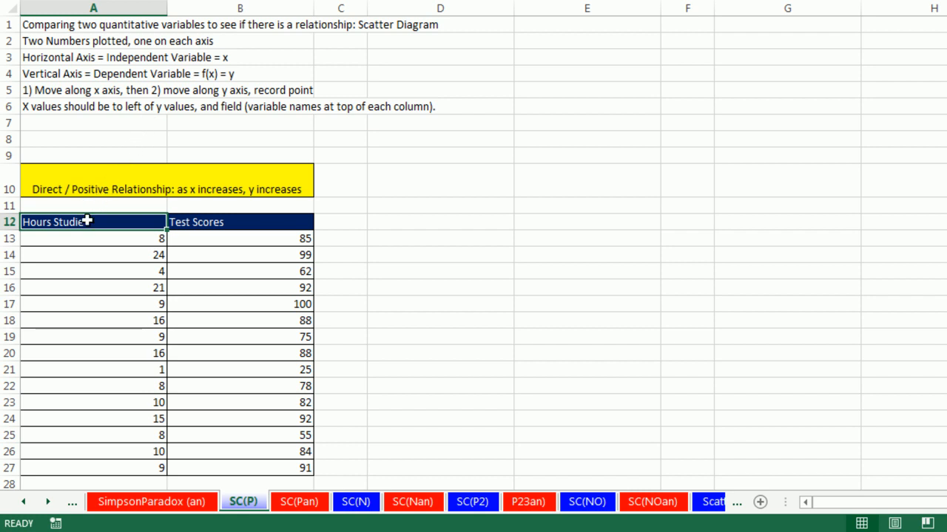
pyautogui.moveTo(213, 213)
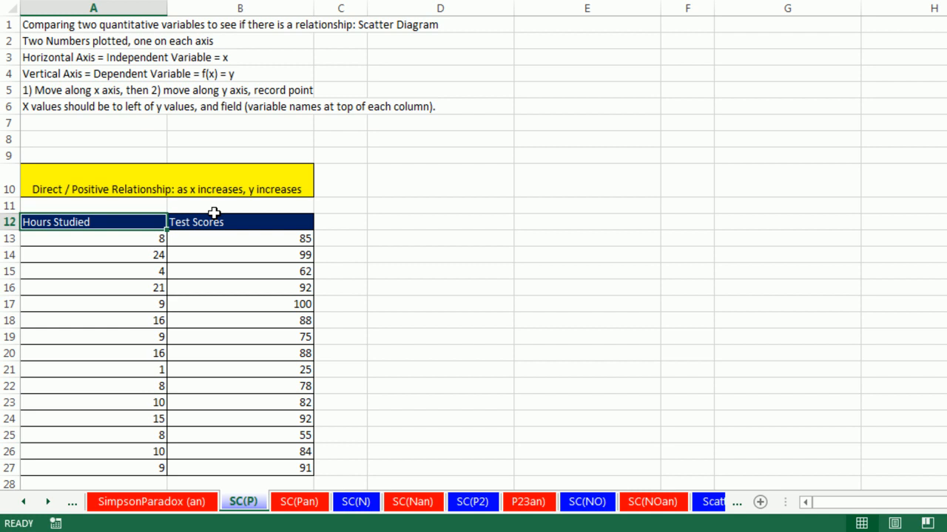
pyautogui.moveTo(187, 288)
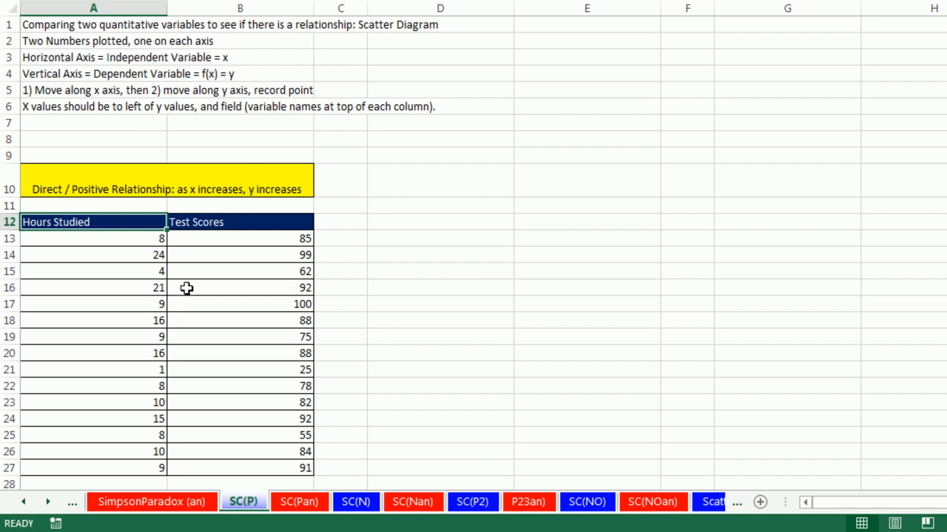
pyautogui.moveTo(136, 272)
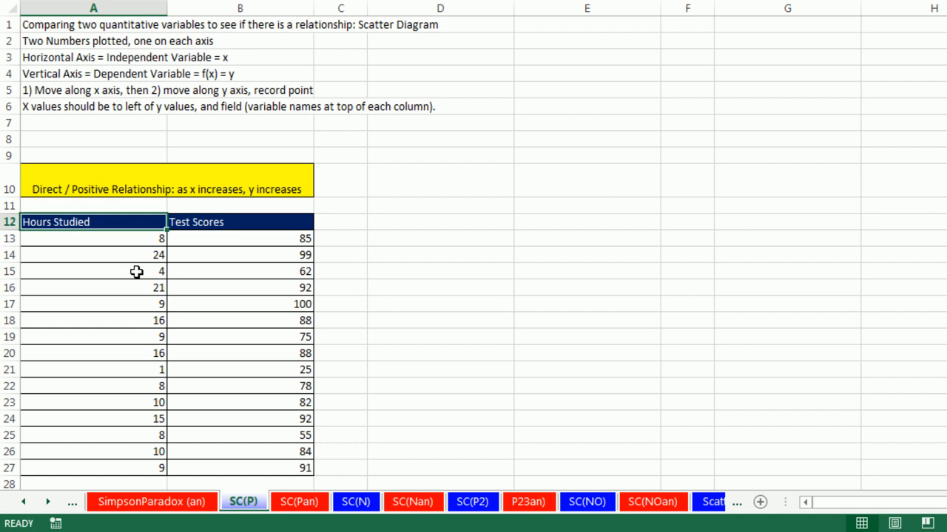
pyautogui.moveTo(161, 180)
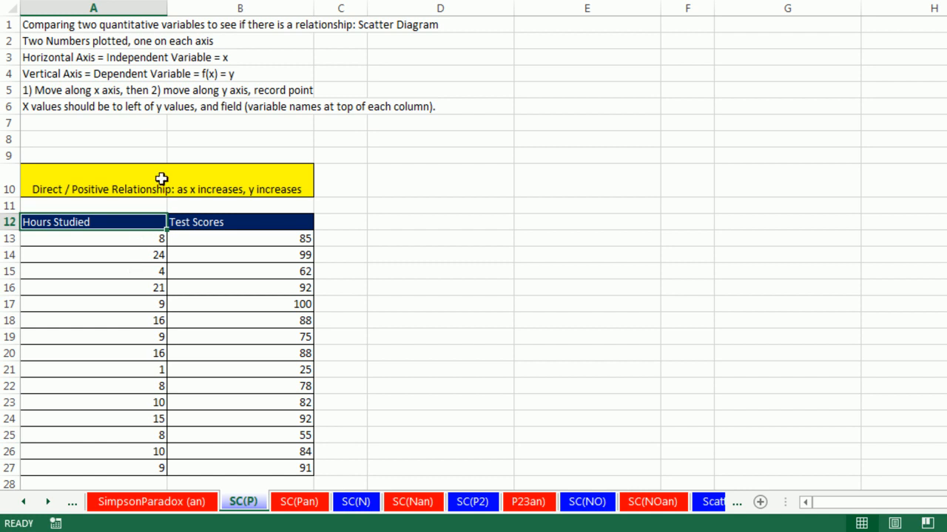
pyautogui.moveTo(149, 272)
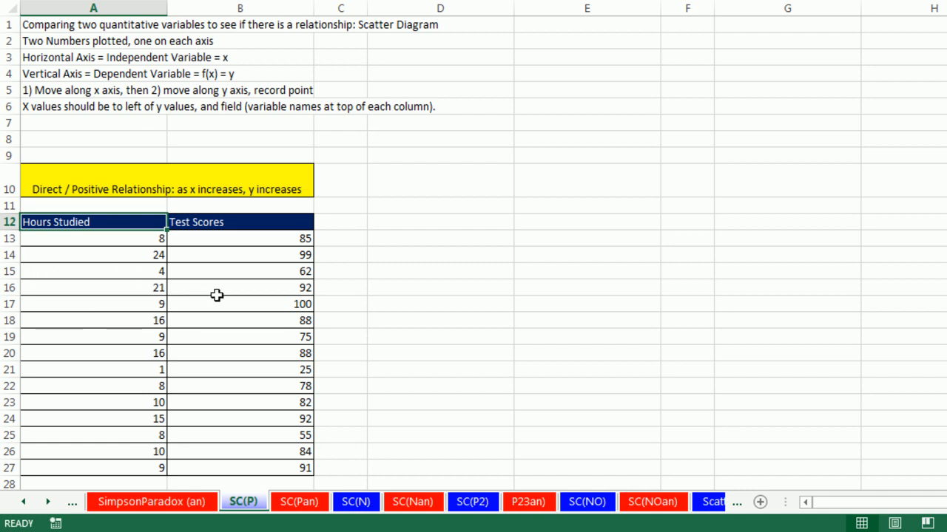
pyautogui.moveTo(261, 250)
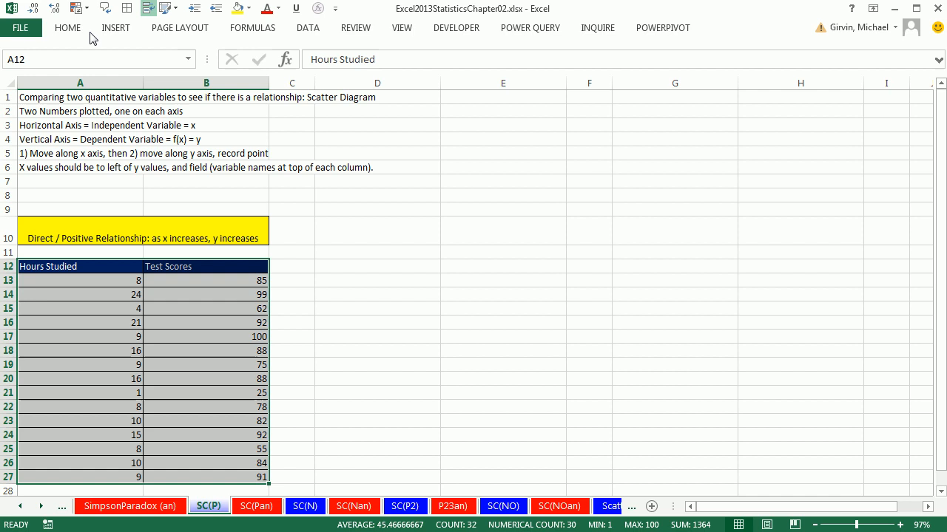
# Insert a markers-only scatter chart of Test Scores against Hours Studied
pyautogui.click(116, 26)
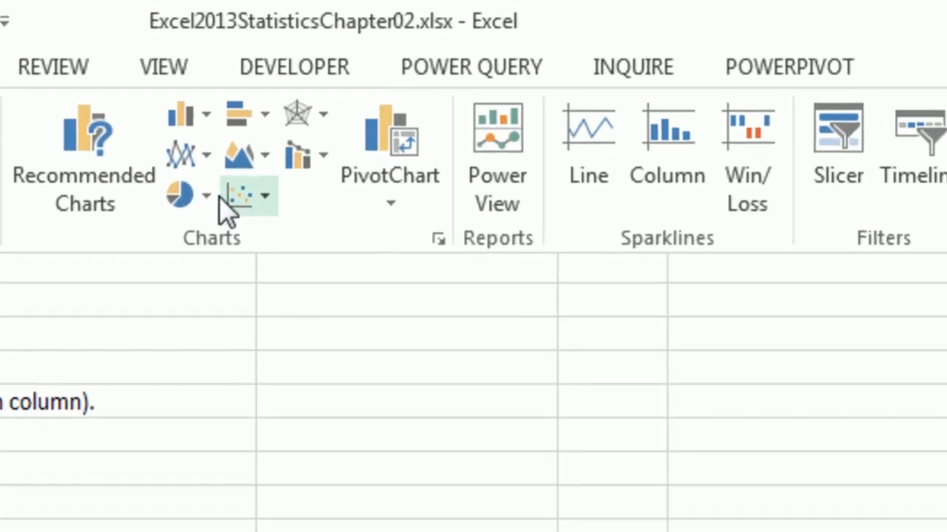
pyautogui.click(249, 196)
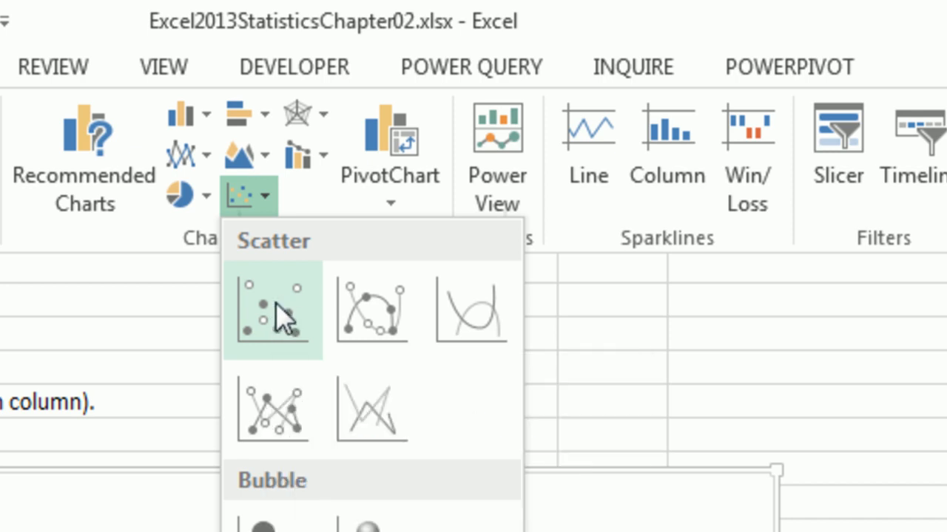
pyautogui.click(273, 311)
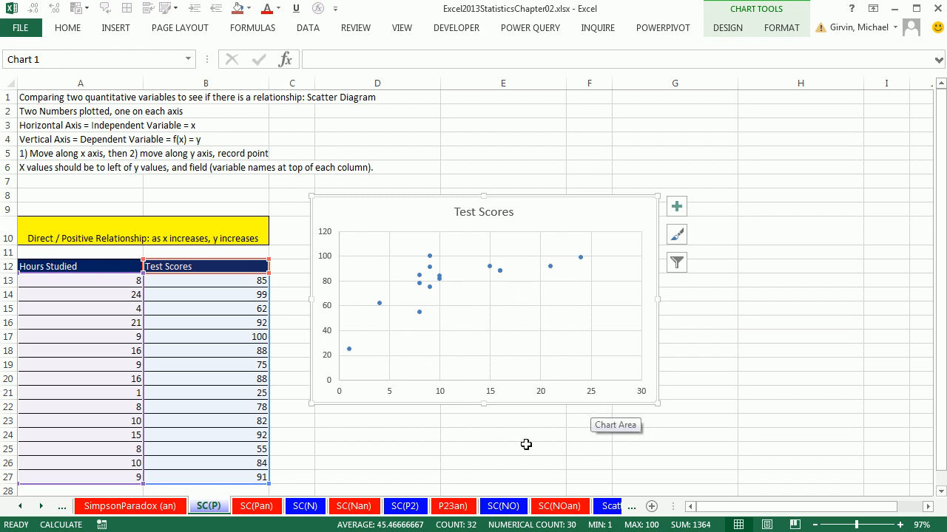
pyautogui.moveTo(435, 289)
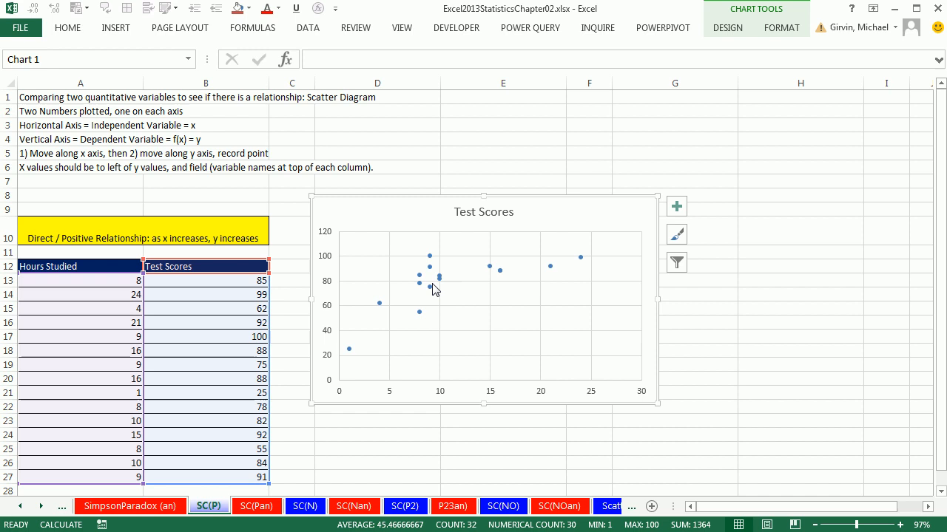
pyautogui.moveTo(474, 353)
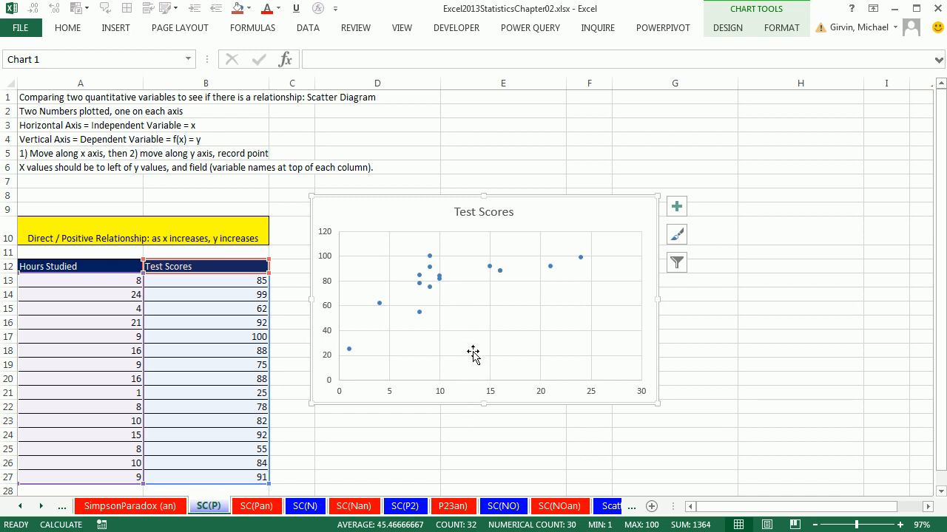
pyautogui.moveTo(329, 299)
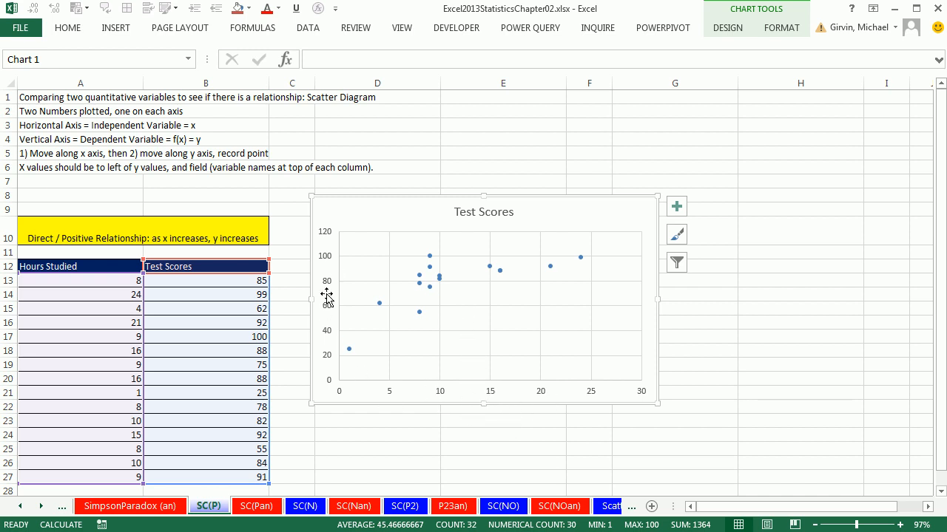
pyautogui.moveTo(579, 434)
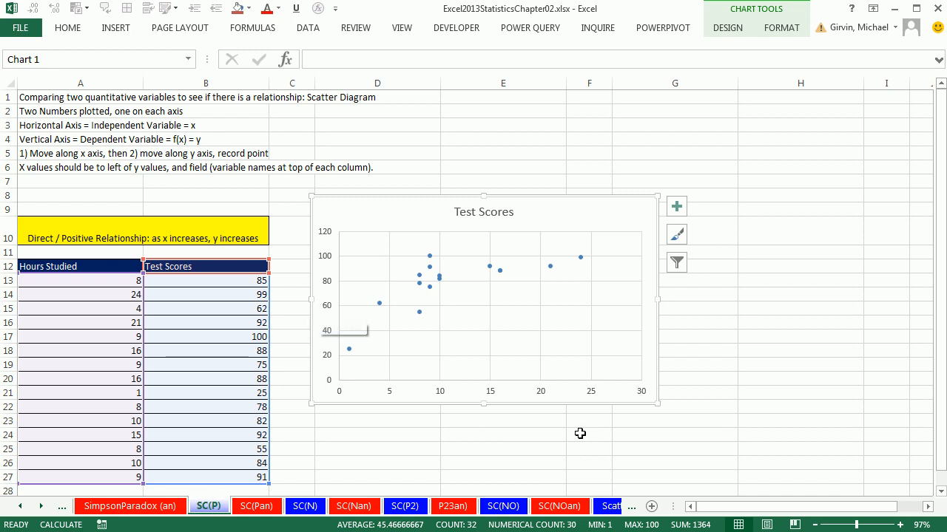
pyautogui.moveTo(367, 322)
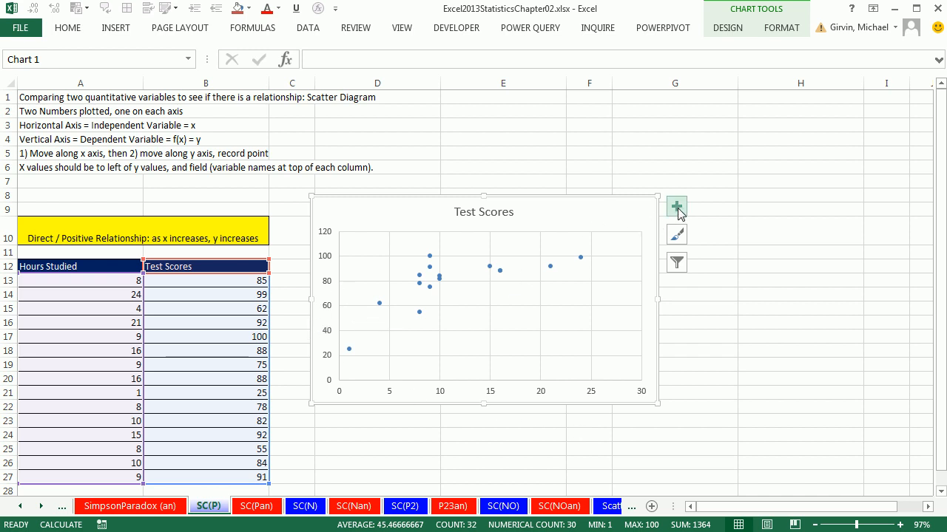
# Add axis titles reading Hours Studied (horizontal) and Test Scores (vertical)
pyautogui.click(675, 207)
pyautogui.write('=')
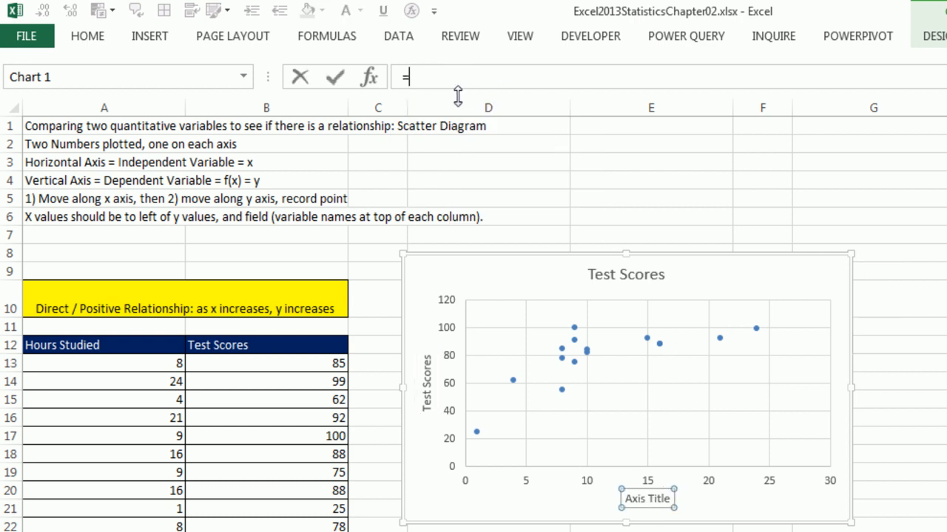
pyautogui.click(103, 345)
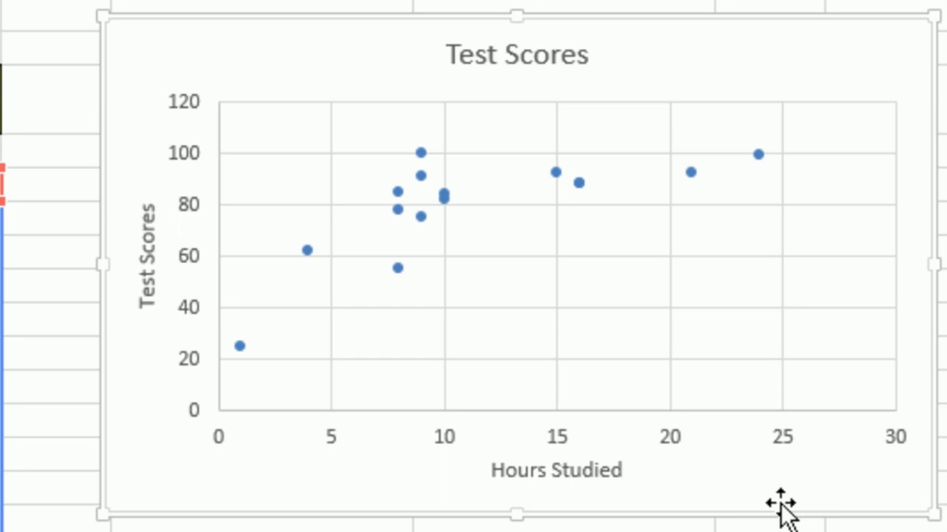
pyautogui.moveTo(679, 491)
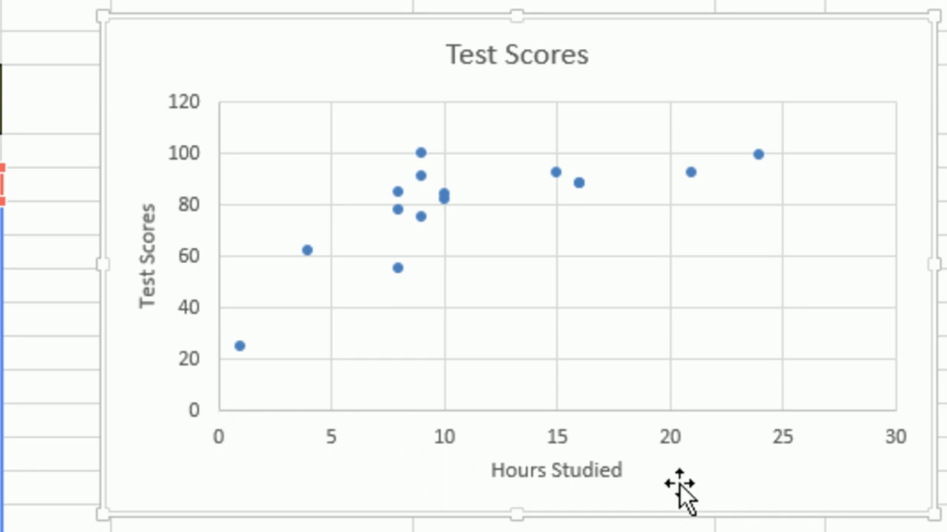
pyautogui.moveTo(216, 491)
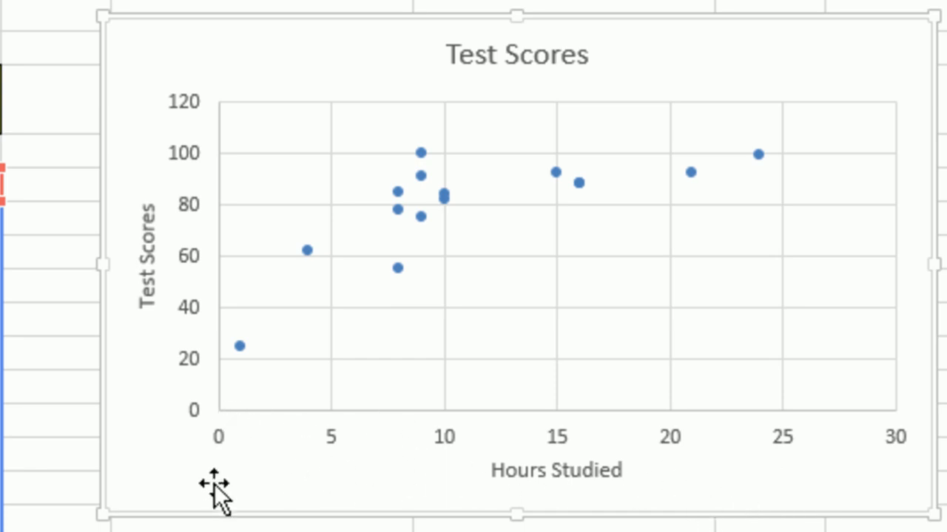
pyautogui.moveTo(407, 289)
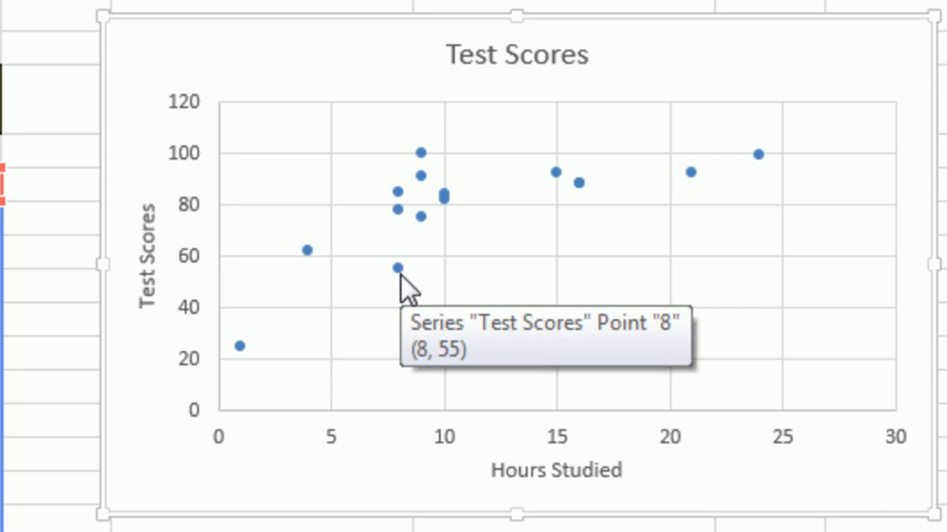
pyautogui.moveTo(229, 278)
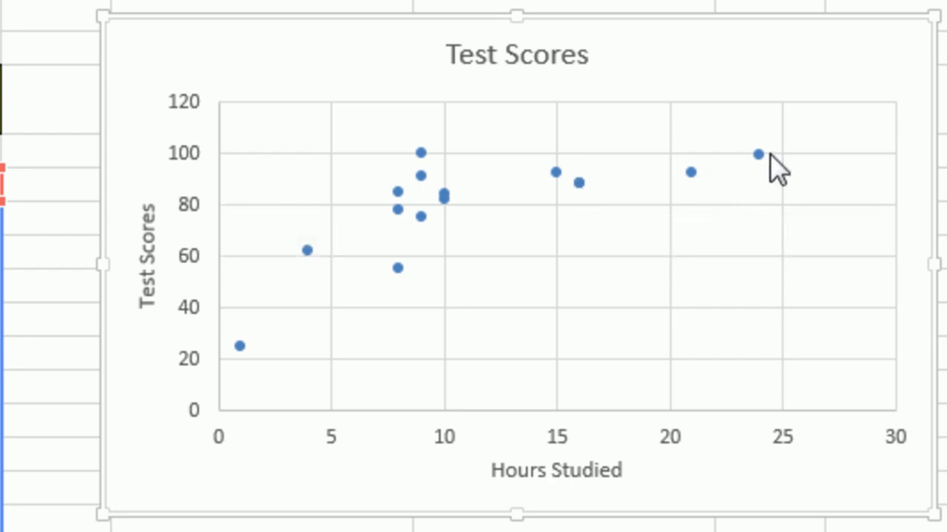
pyautogui.moveTo(757, 156)
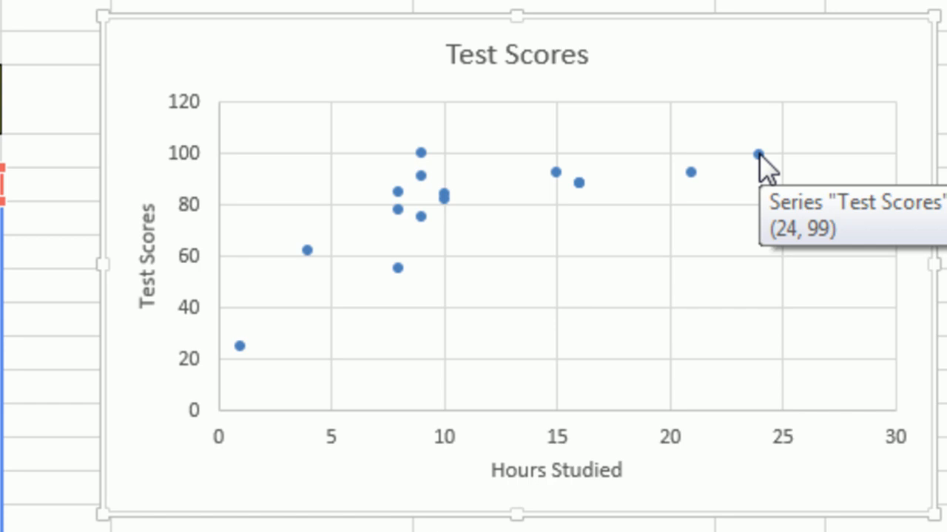
pyautogui.moveTo(420, 149)
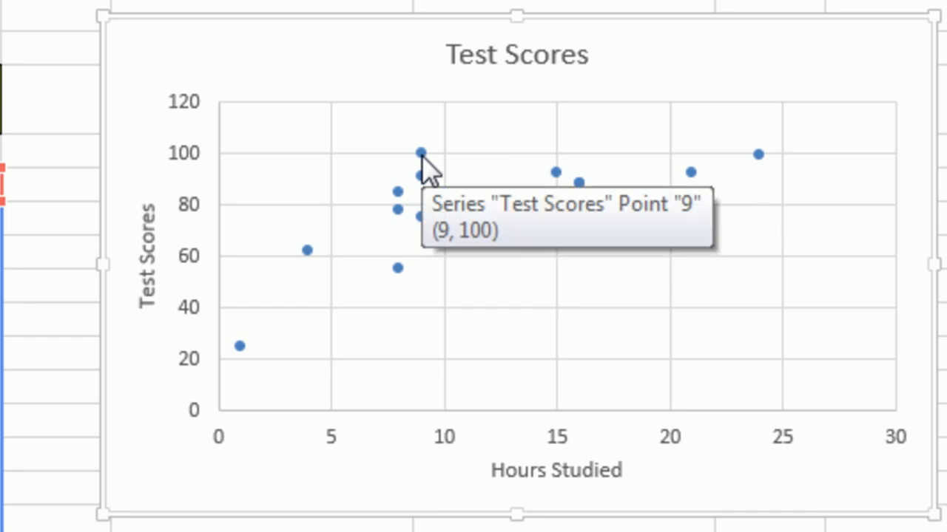
pyautogui.moveTo(387, 299)
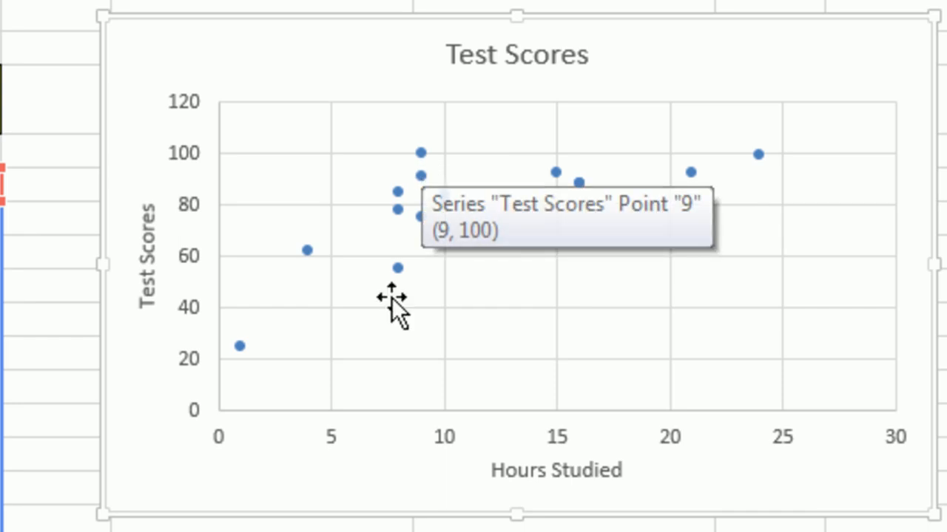
pyautogui.moveTo(654, 170)
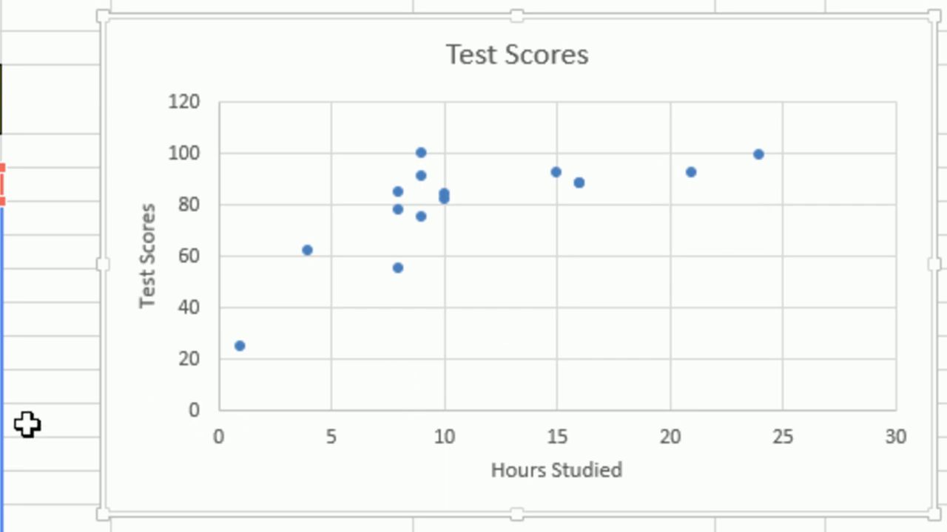
pyautogui.moveTo(716, 488)
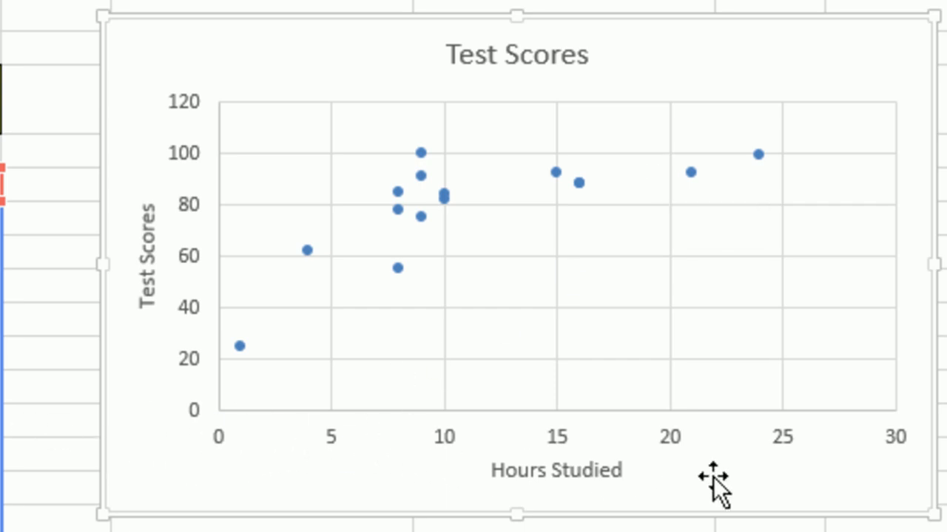
pyautogui.moveTo(319, 399)
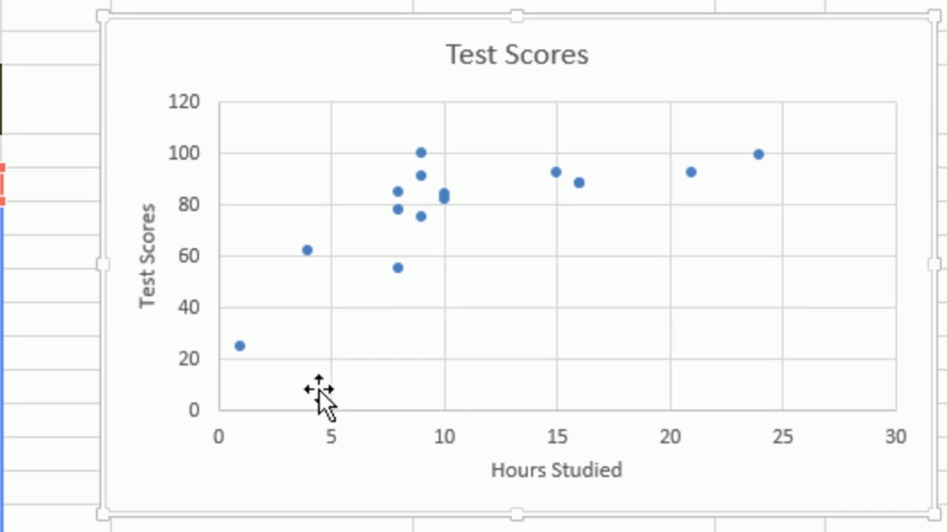
pyautogui.moveTo(370, 296)
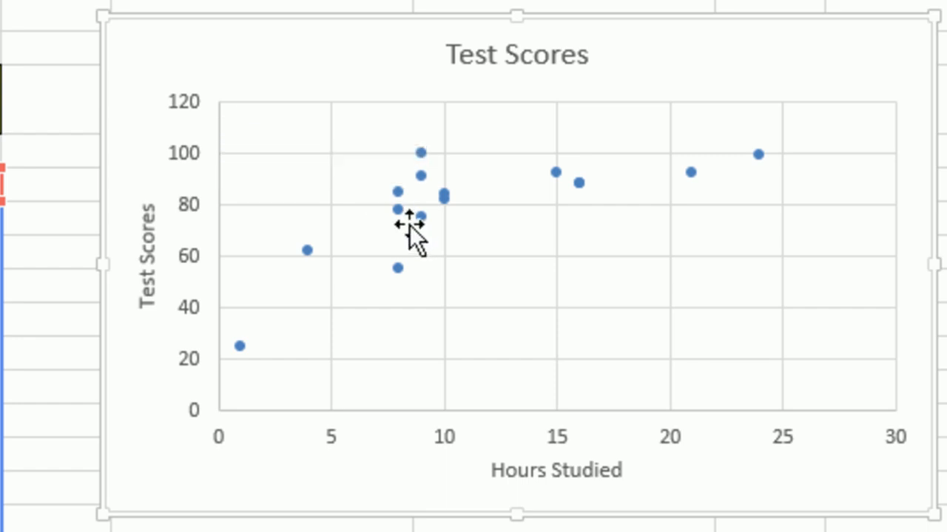
pyautogui.moveTo(420, 215)
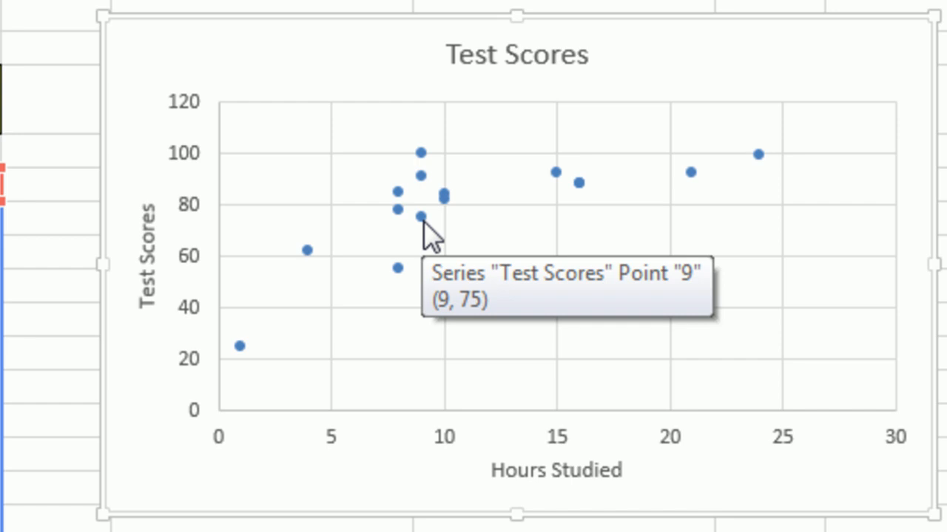
# Add a linear trendline to the Test Scores series and bring up its Format Trendline settings
pyautogui.rightClick(426, 215)
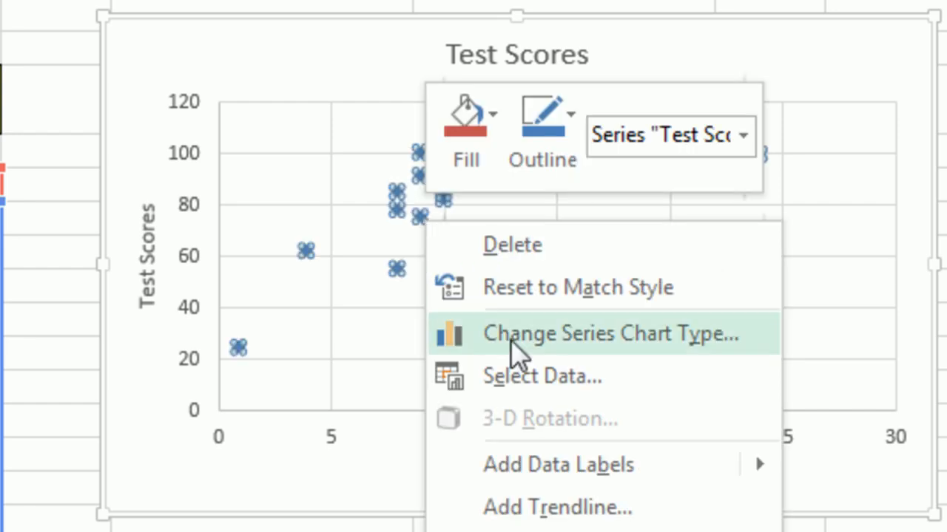
pyautogui.moveTo(584, 507)
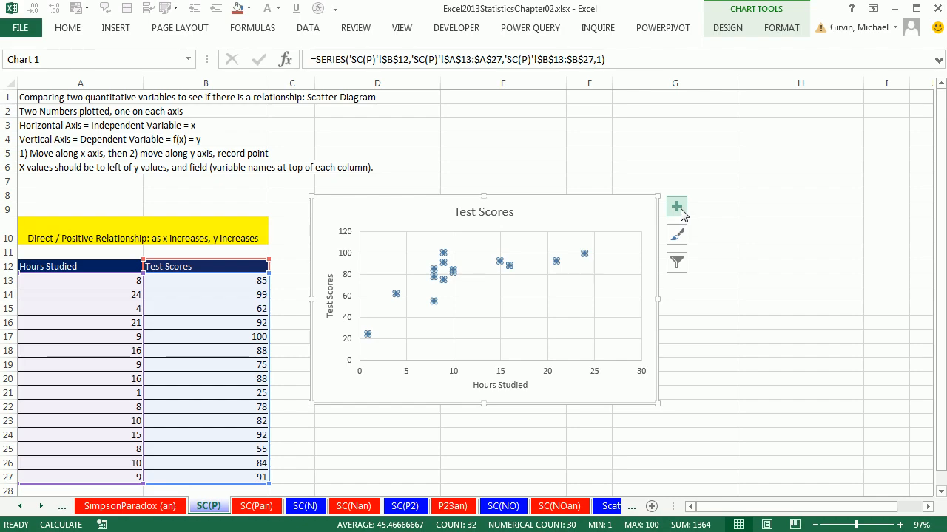
pyautogui.click(676, 207)
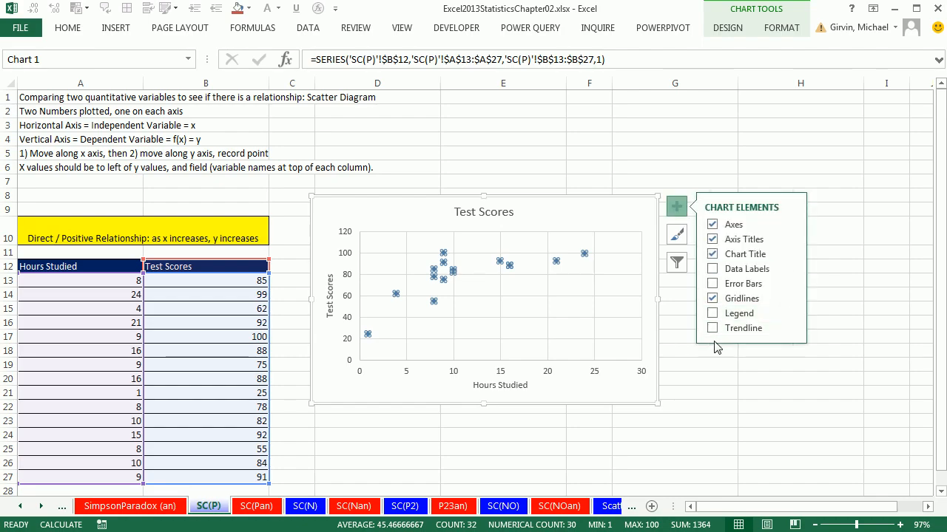
pyautogui.click(713, 329)
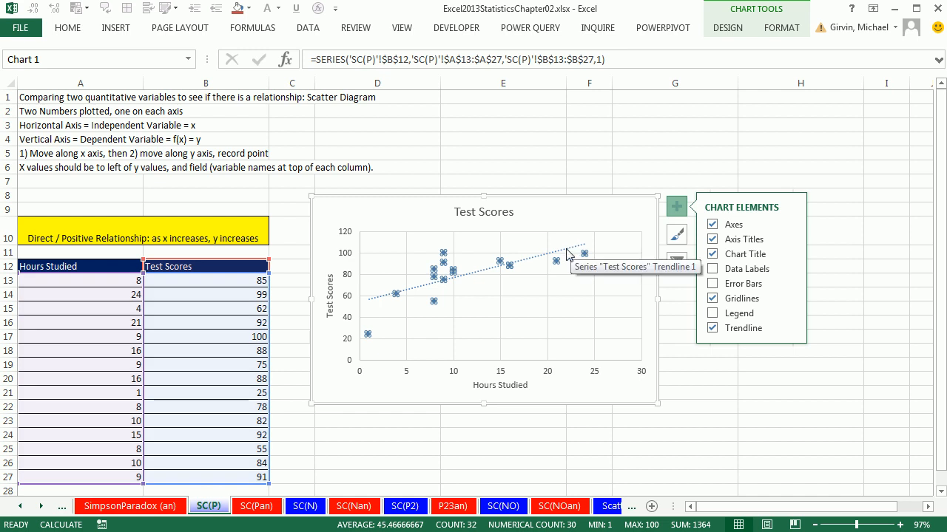
pyautogui.moveTo(578, 258)
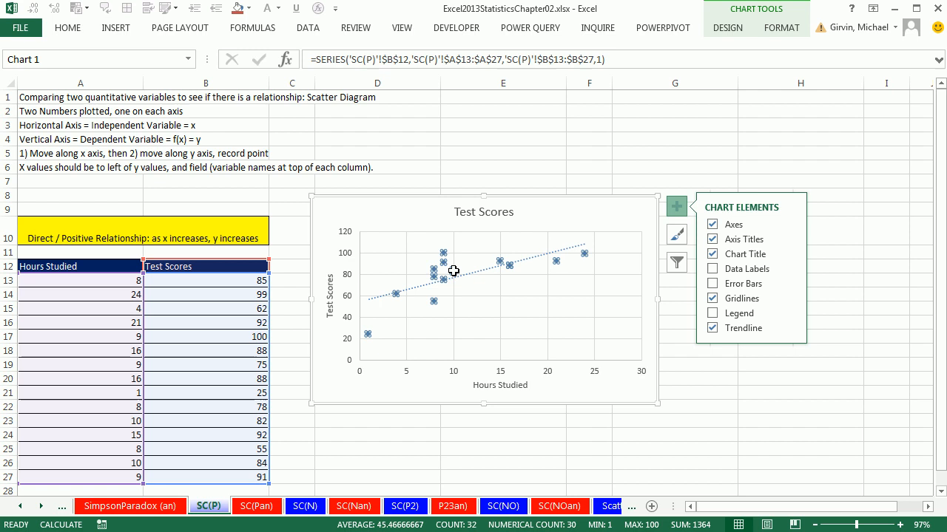
pyautogui.click(711, 328)
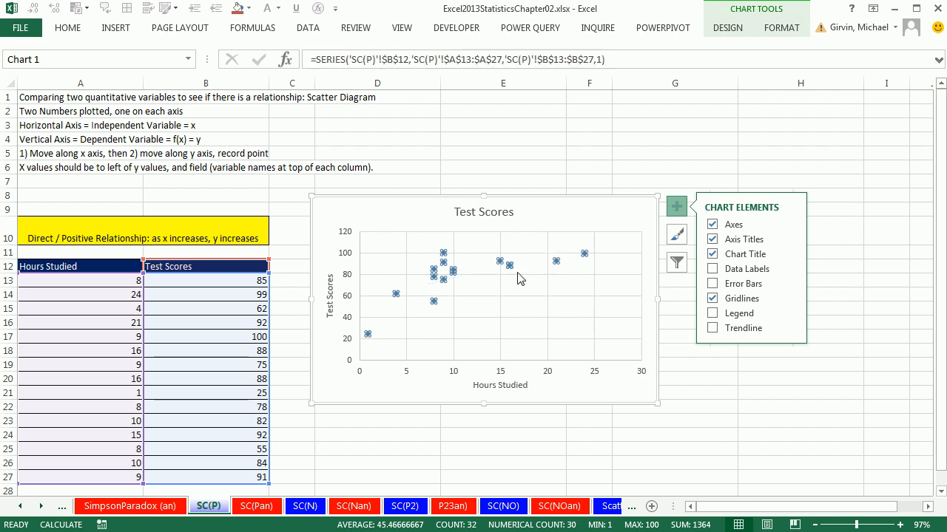
pyautogui.rightClick(505, 263)
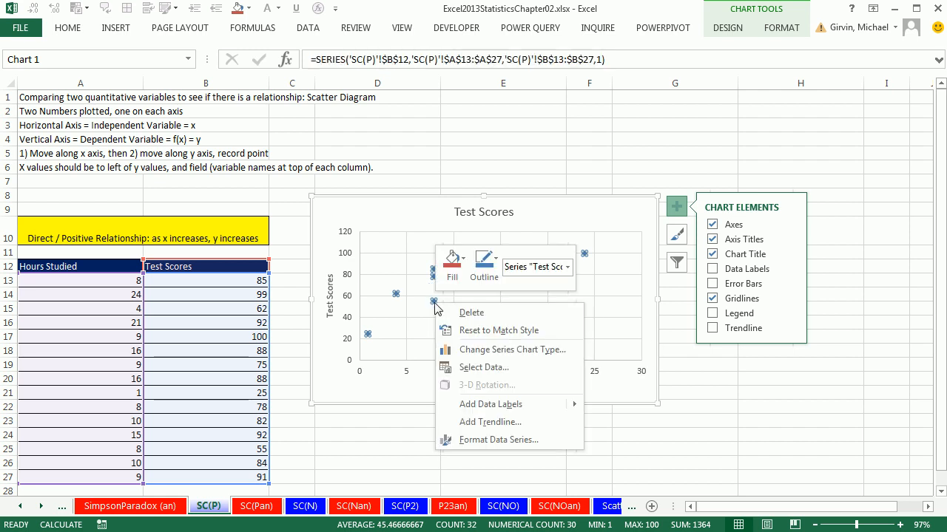
pyautogui.moveTo(489, 422)
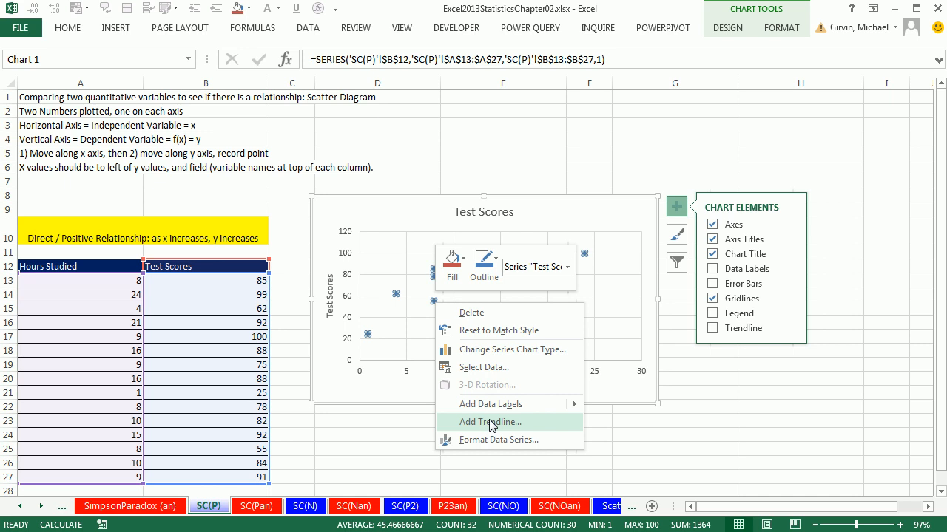
pyautogui.click(491, 421)
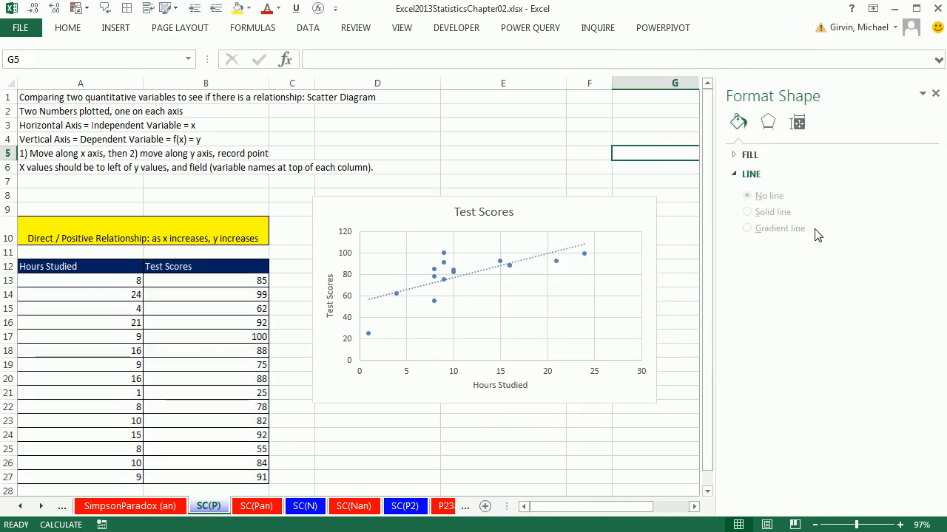
# Display the trendline equation y = 2.2498x + 54.535 and R² = 0.4966 on the chart
pyautogui.click(584, 244)
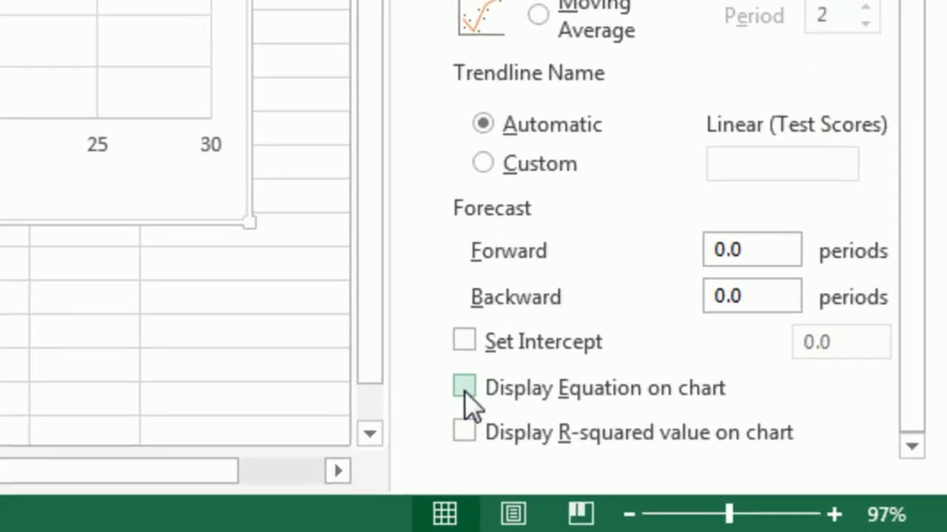
pyautogui.click(464, 388)
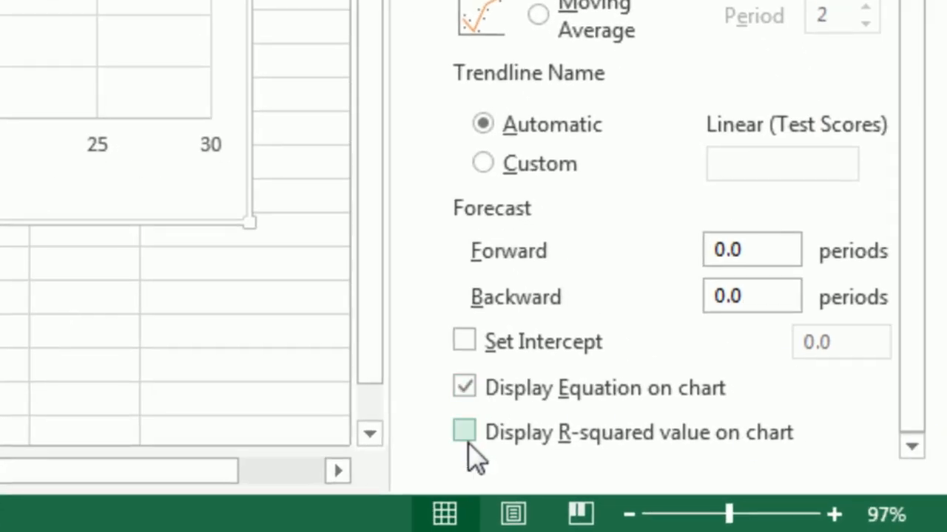
pyautogui.click(465, 432)
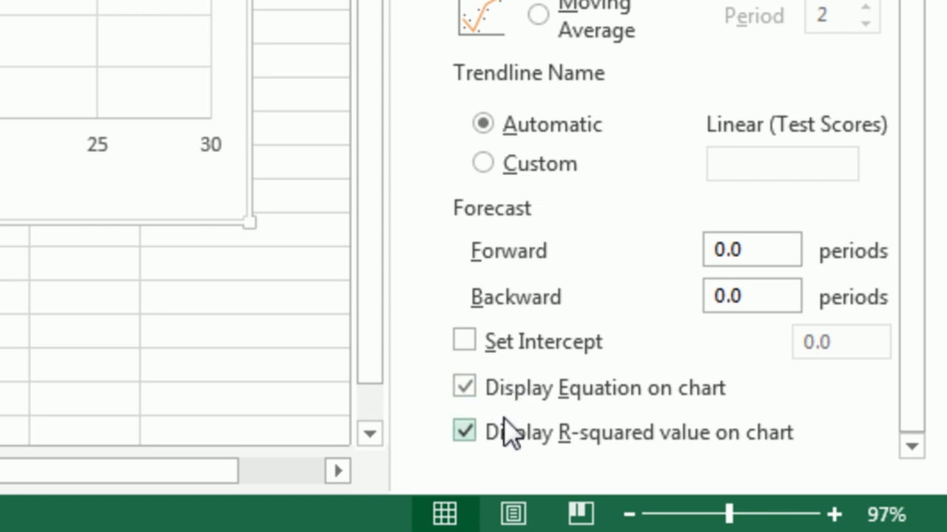
pyautogui.click(465, 430)
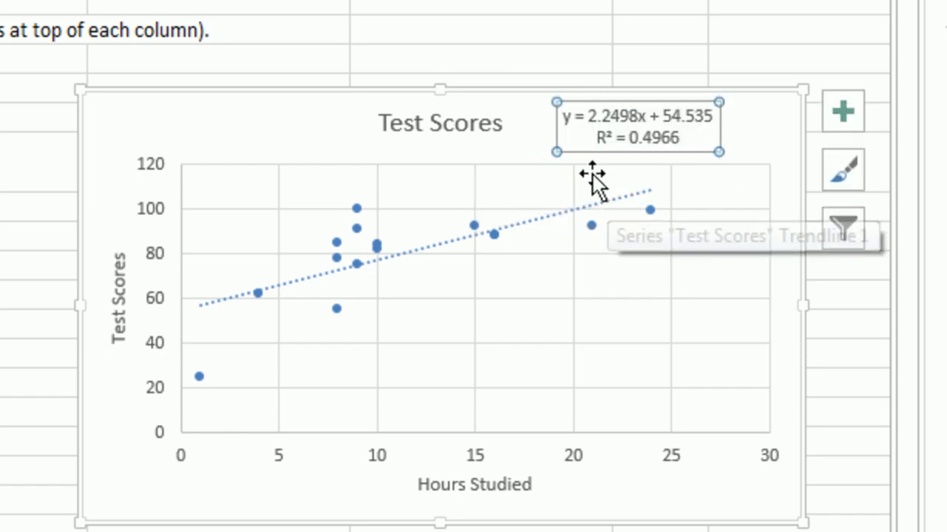
pyautogui.moveTo(595, 77)
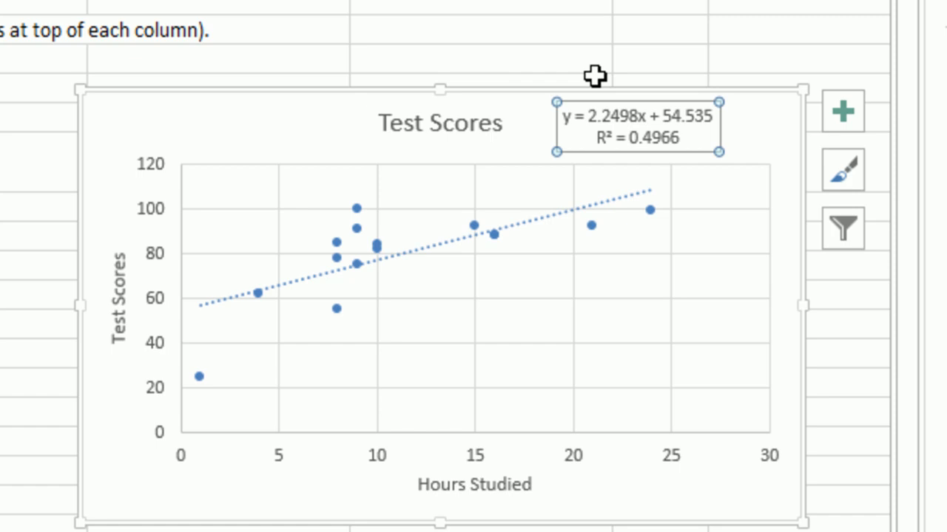
pyautogui.moveTo(639, 51)
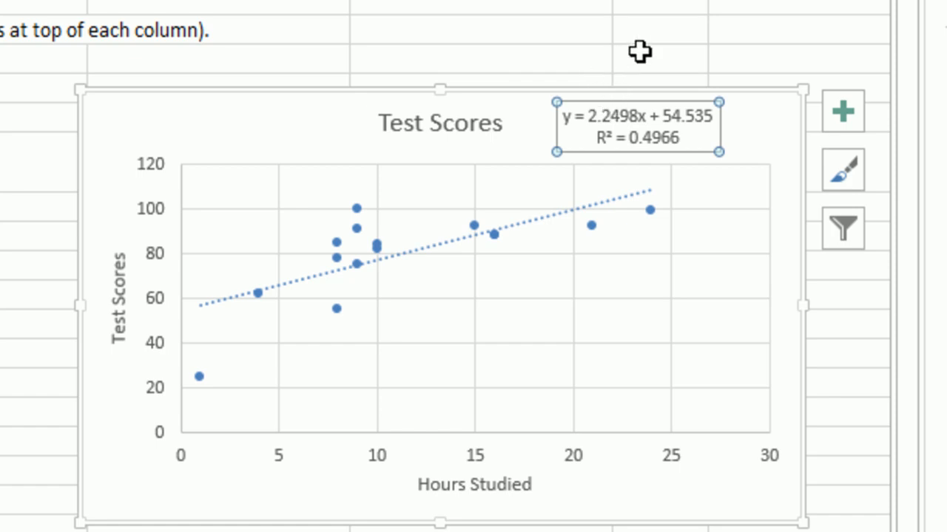
pyautogui.moveTo(684, 22)
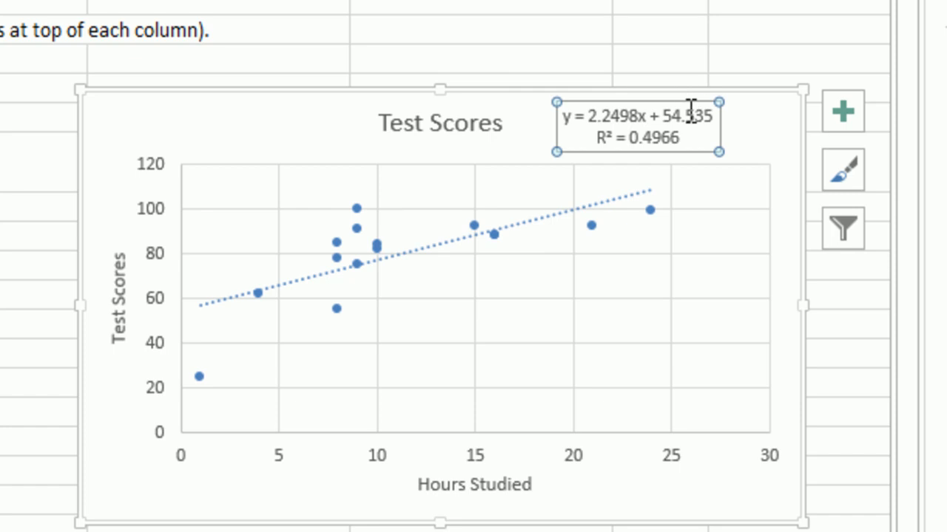
pyautogui.moveTo(693, 70)
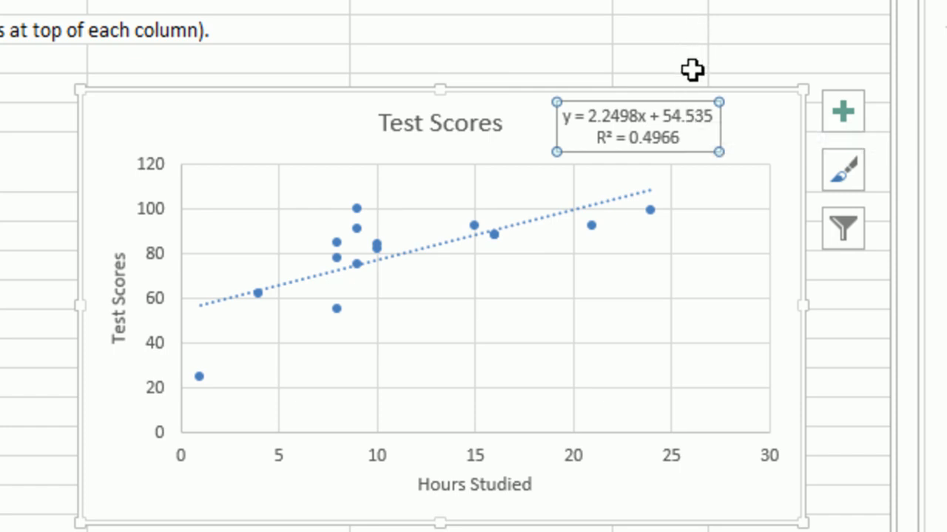
pyautogui.moveTo(692, 98)
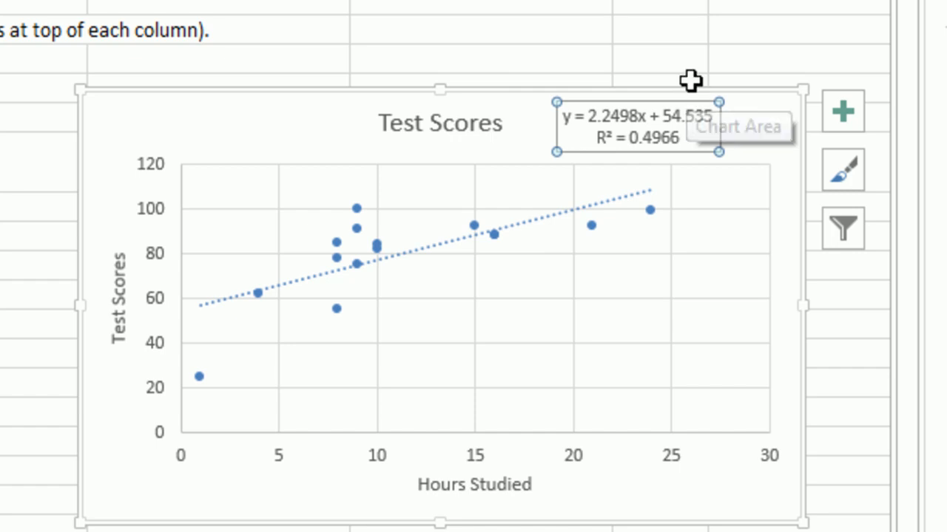
pyautogui.moveTo(618, 80)
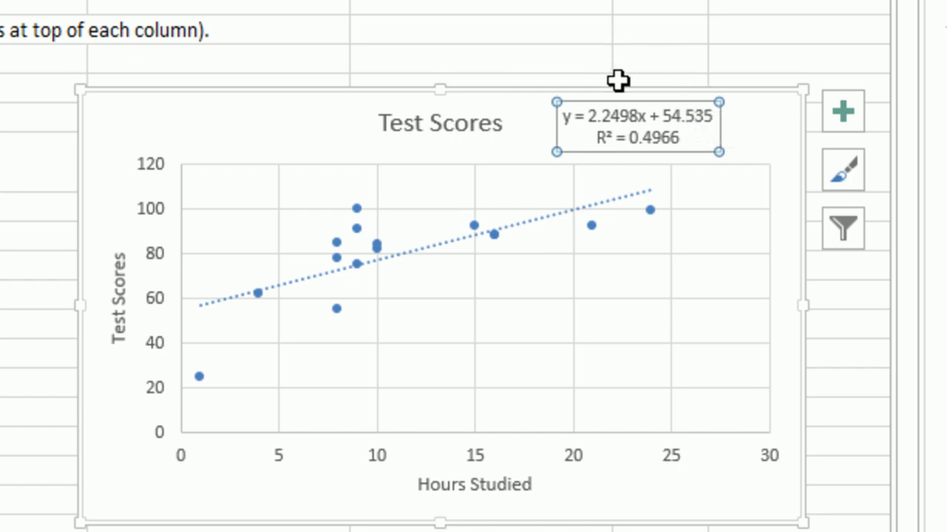
pyautogui.moveTo(624, 92)
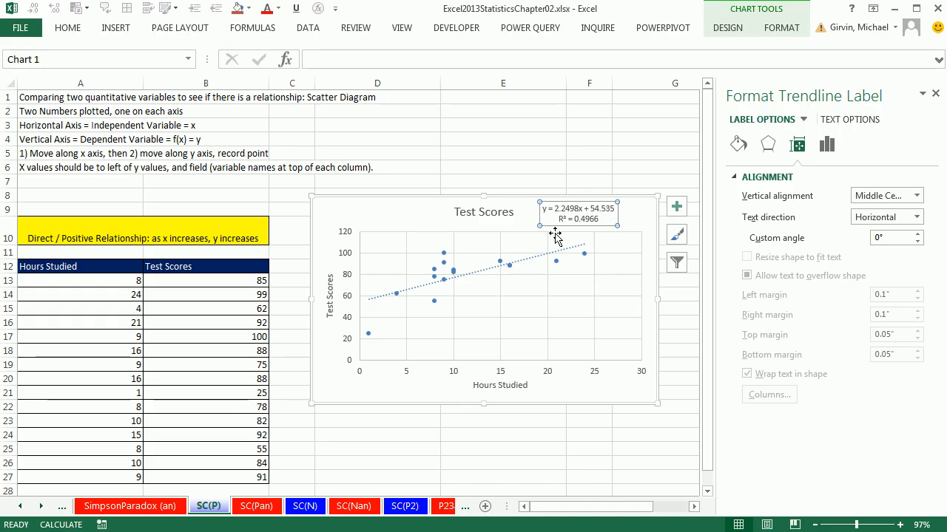
pyautogui.moveTo(556, 300)
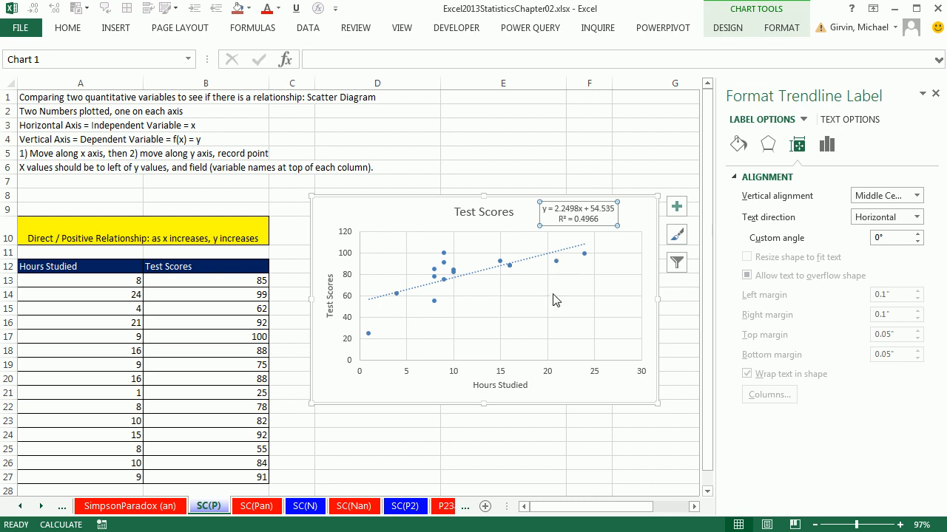
pyautogui.moveTo(394, 343)
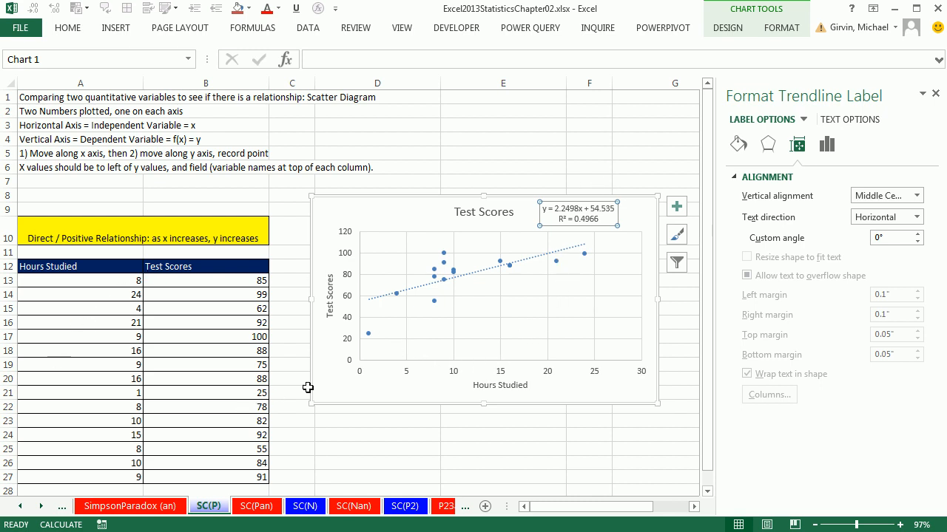
pyautogui.moveTo(351, 383)
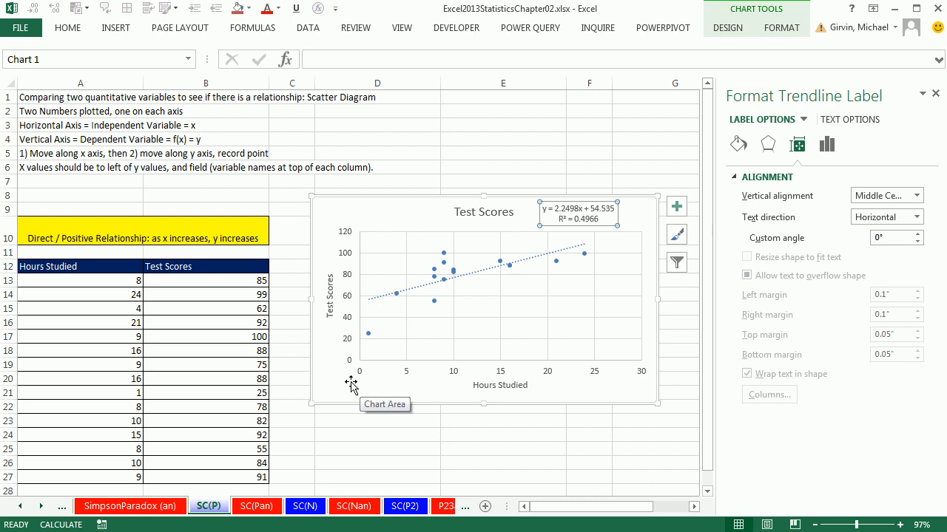
pyautogui.moveTo(364, 303)
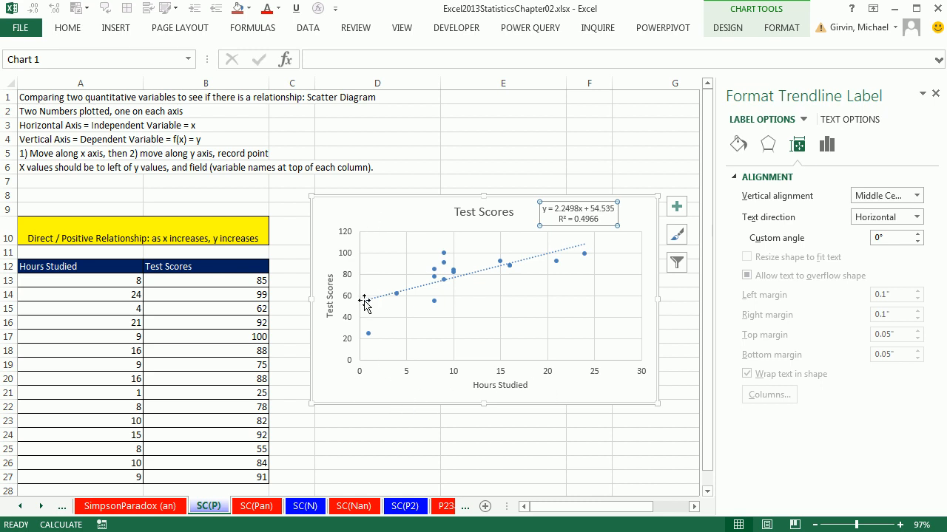
pyautogui.moveTo(561, 294)
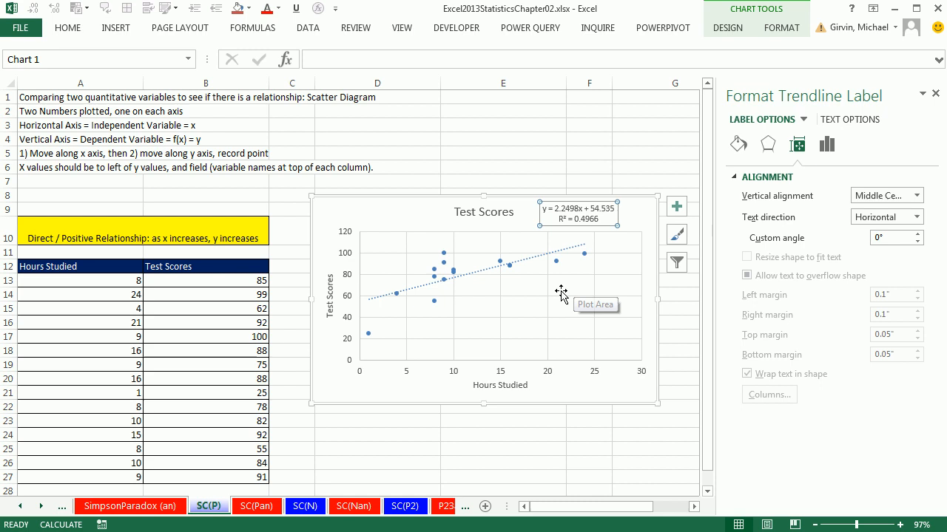
pyautogui.moveTo(609, 287)
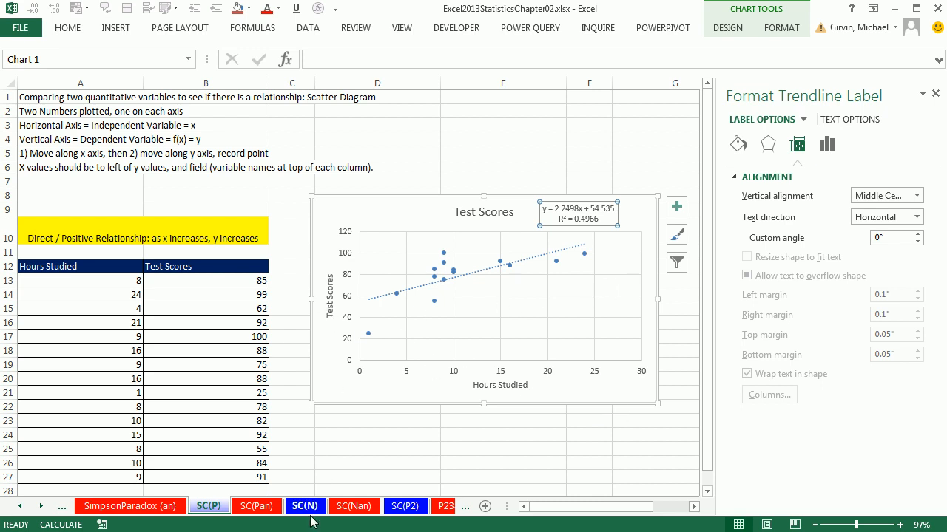
# On sheet SC(N), insert a Grade versus Absences scatter chart with axis titles
pyautogui.click(305, 505)
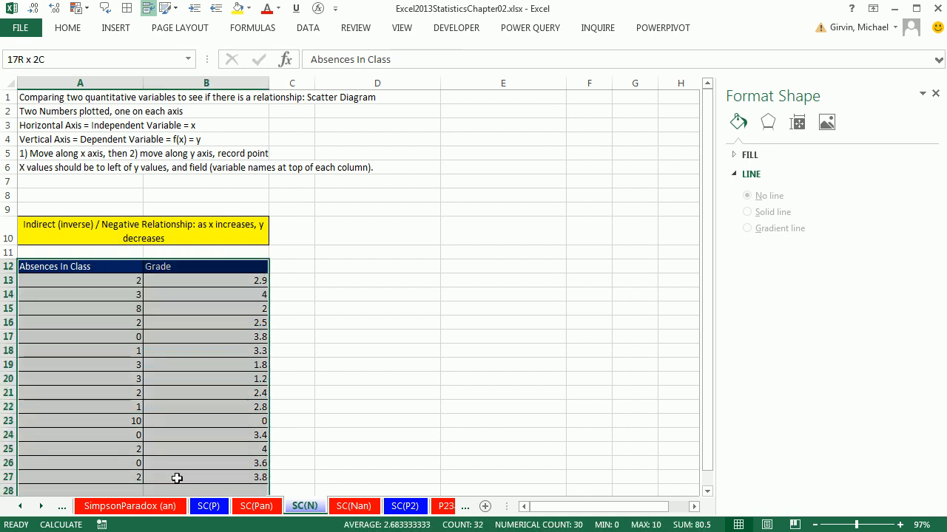
pyautogui.click(116, 27)
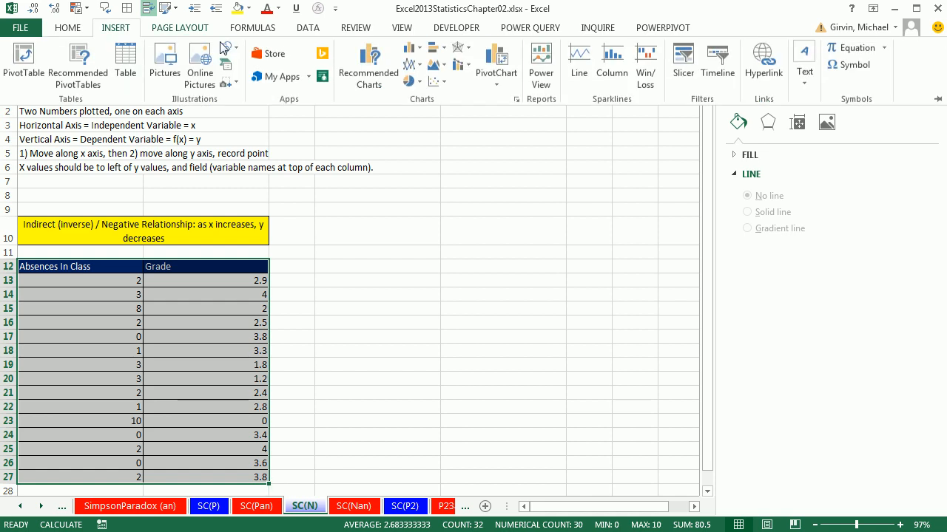
pyautogui.click(436, 82)
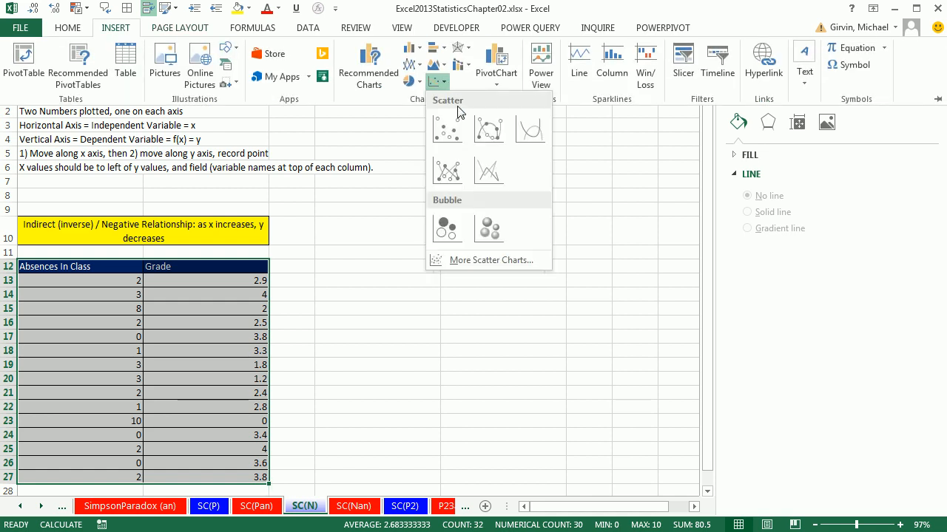
pyautogui.click(446, 131)
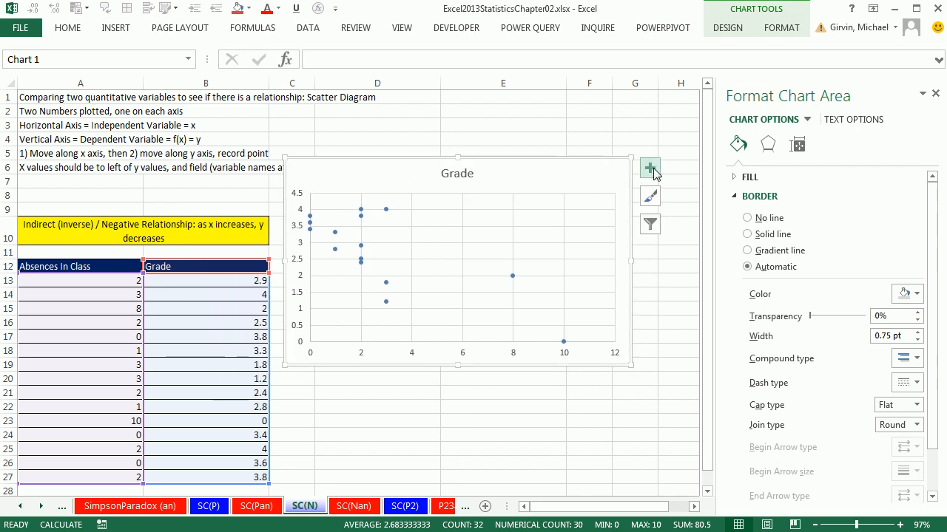
pyautogui.click(649, 169)
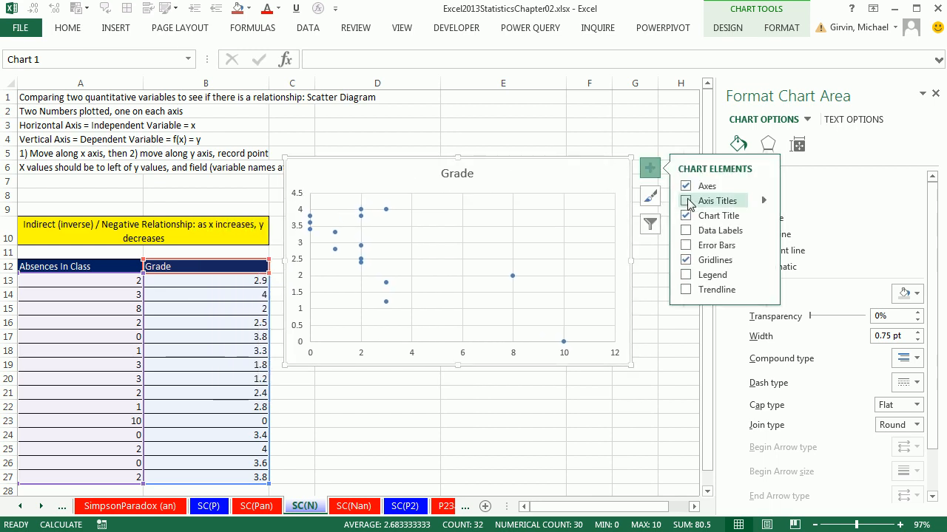
pyautogui.click(687, 201)
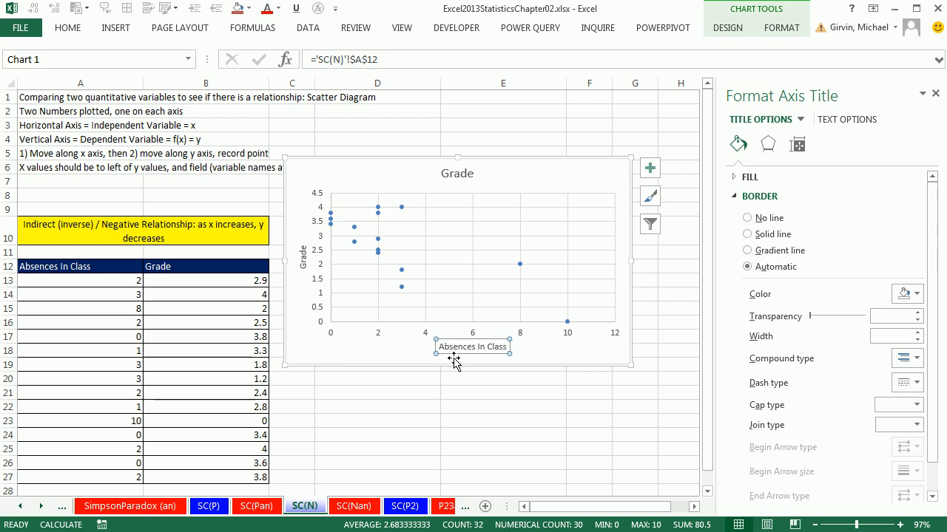
pyautogui.moveTo(349, 278)
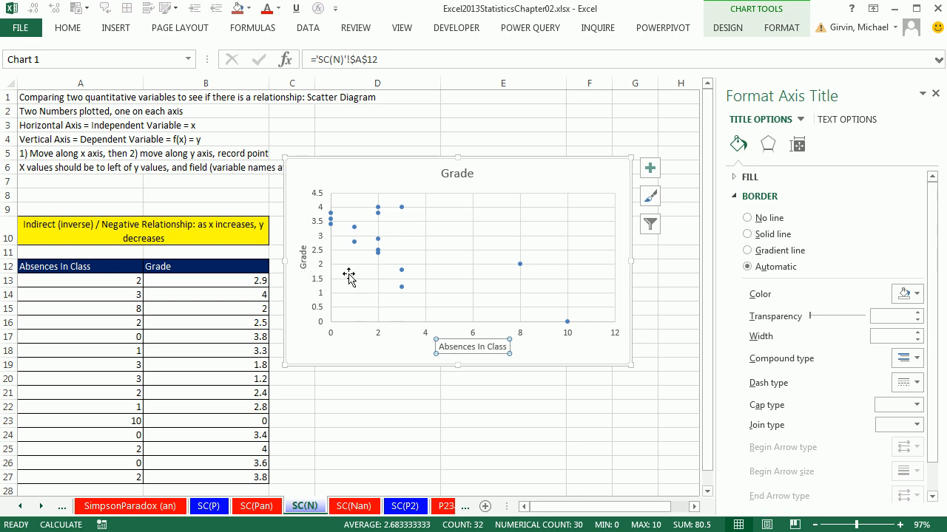
# Add a linear trendline showing its equation and R² = 0.5494, placed at the chart's top right
pyautogui.rightClick(377, 254)
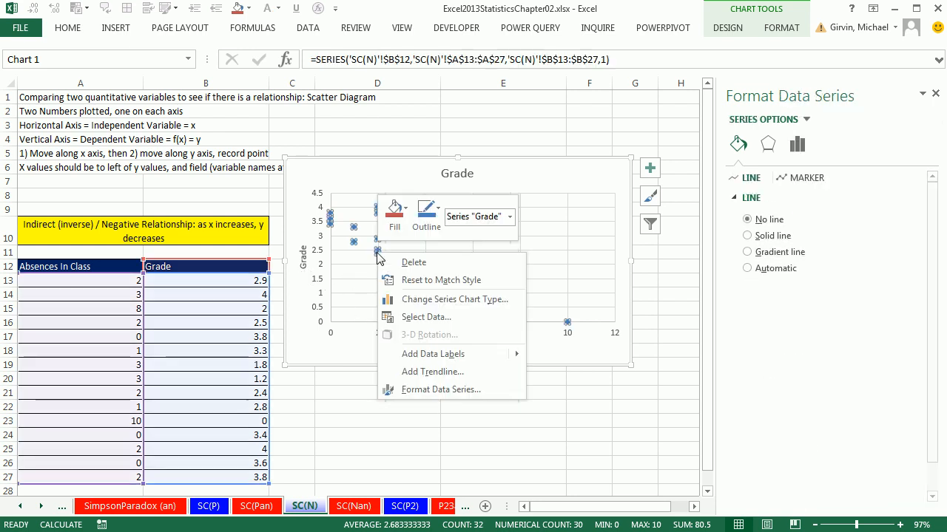
pyautogui.click(432, 372)
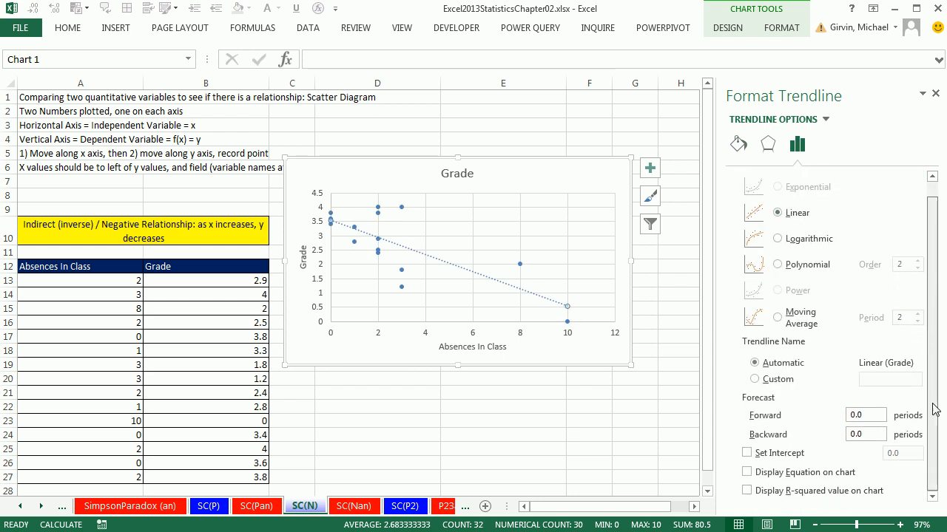
pyautogui.click(747, 472)
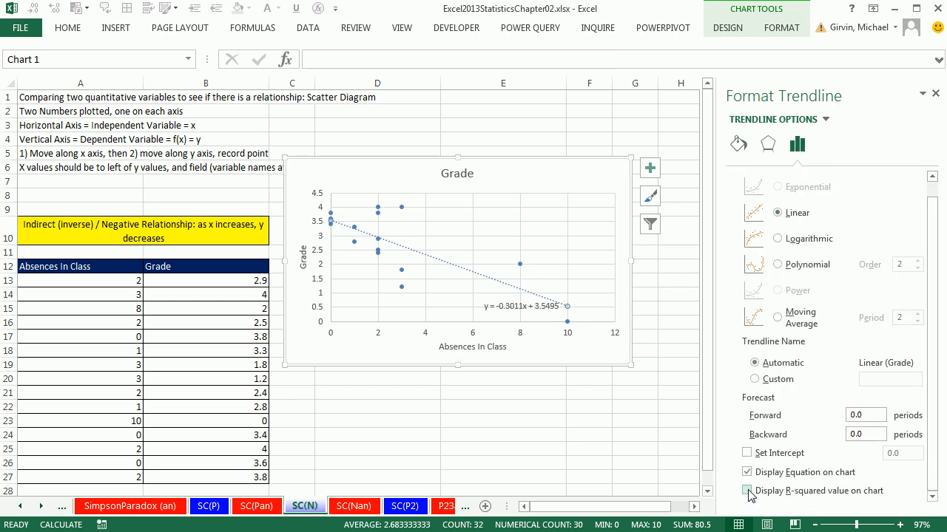
pyautogui.click(747, 491)
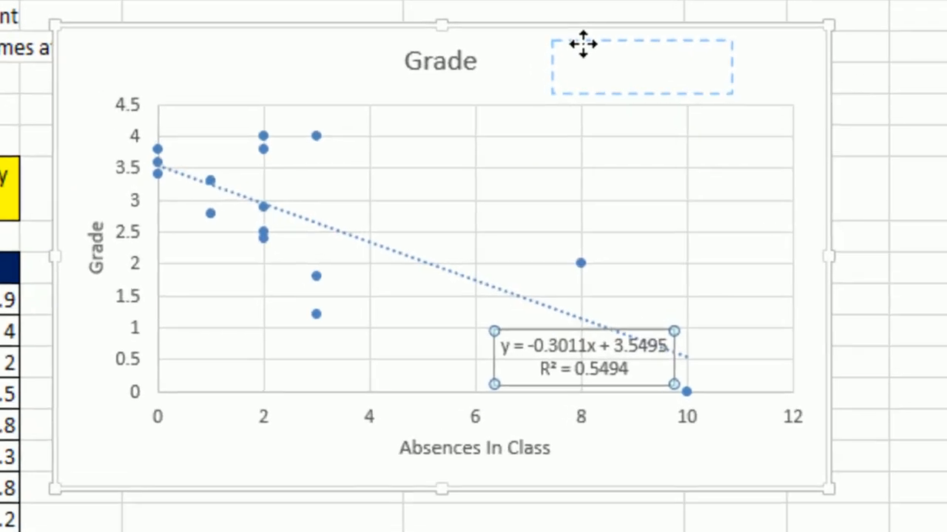
pyautogui.moveTo(579, 355); pyautogui.dragTo(642, 65)
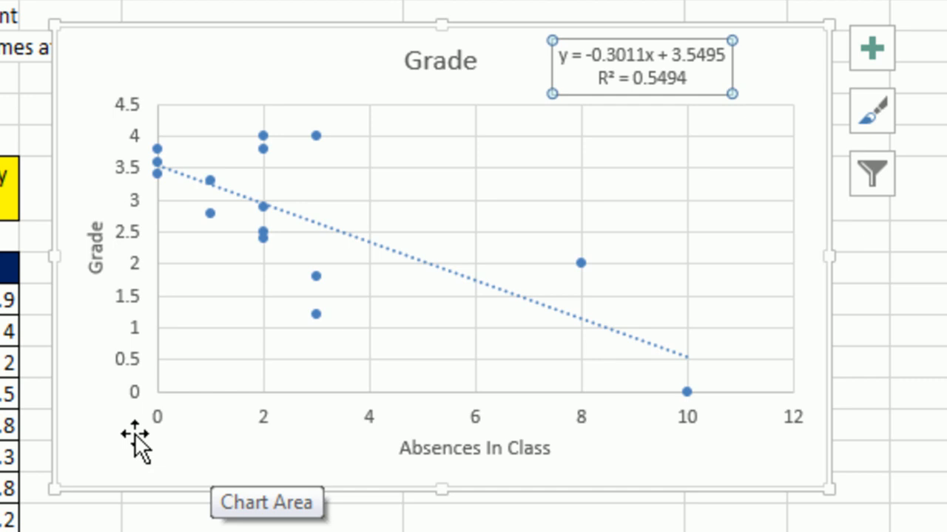
pyautogui.moveTo(503, 462)
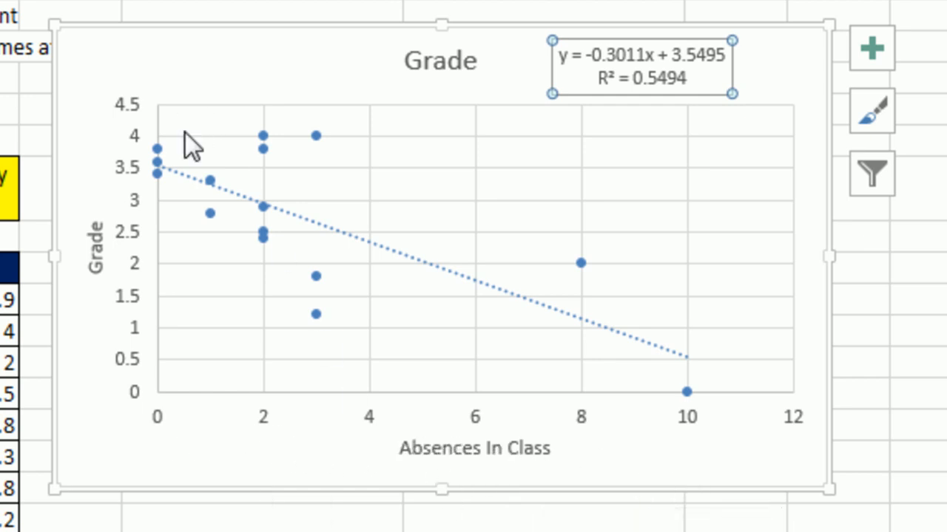
pyautogui.moveTo(174, 437)
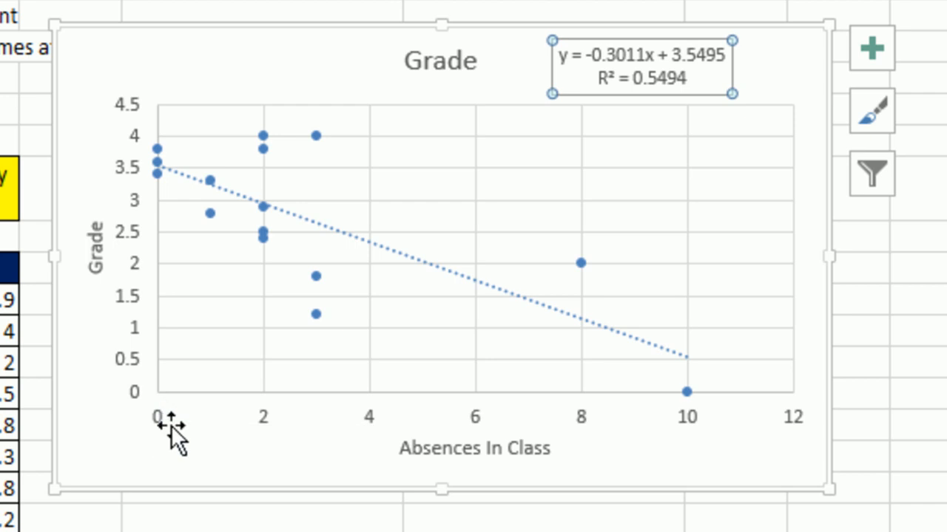
pyautogui.moveTo(176, 121)
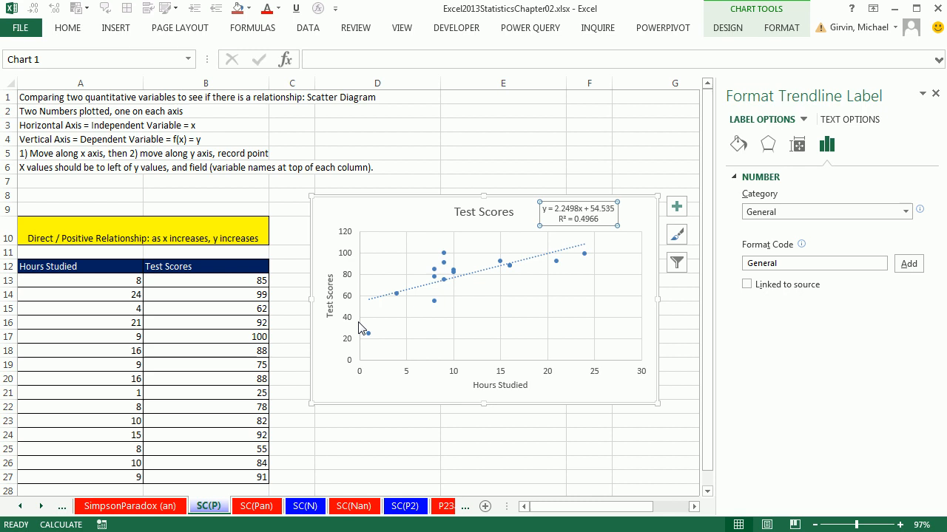
pyautogui.moveTo(475, 347)
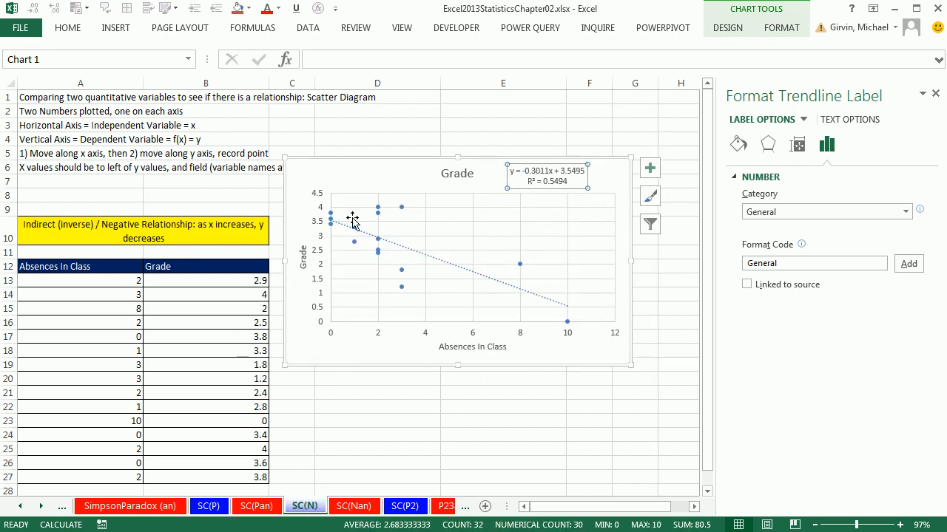
pyautogui.click(405, 506)
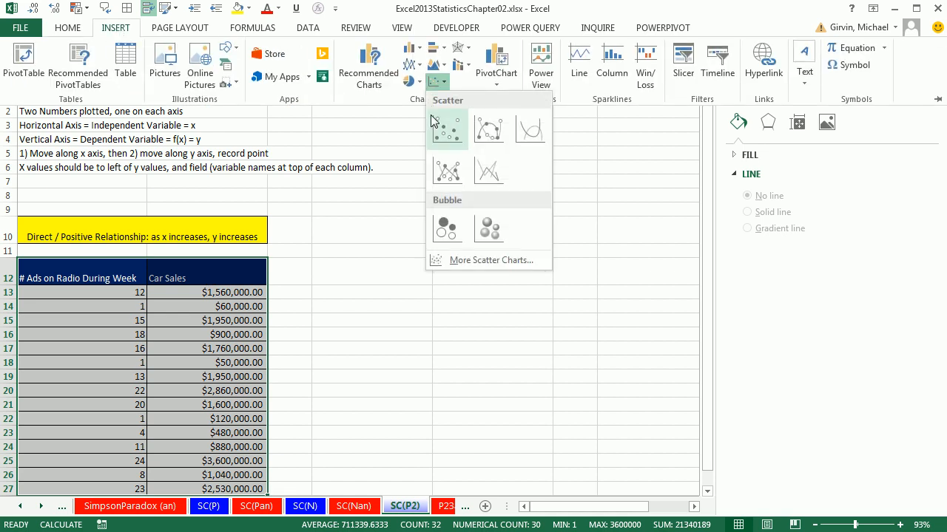
# Insert the Car Sales versus radio ads scatter and add a linear trendline showing equation and R² = 0.8012
pyautogui.click(447, 130)
pyautogui.write("='SC(P2)'!$A$12")
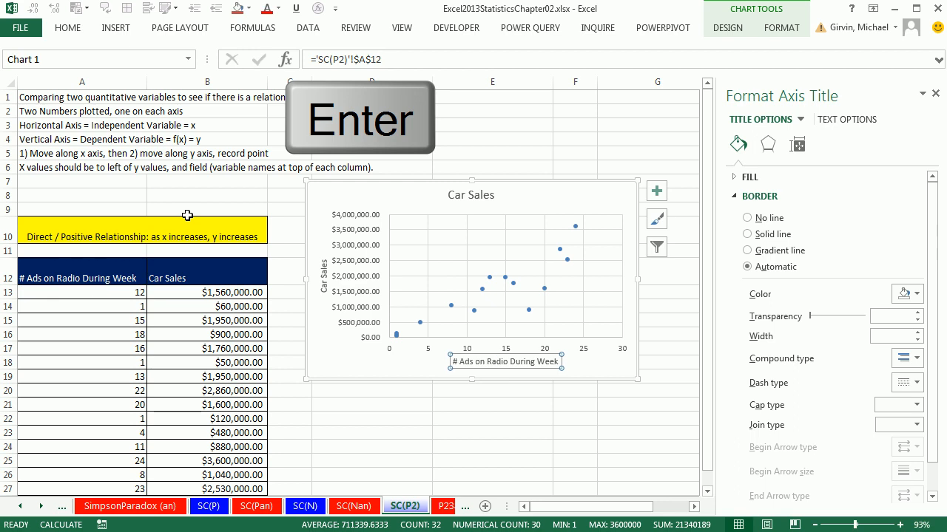
pyautogui.rightClick(481, 289)
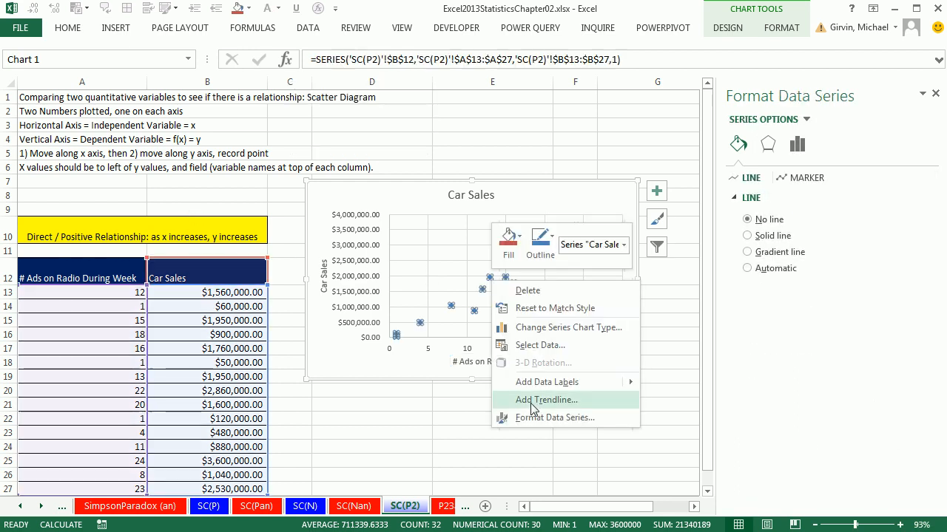
pyautogui.click(548, 399)
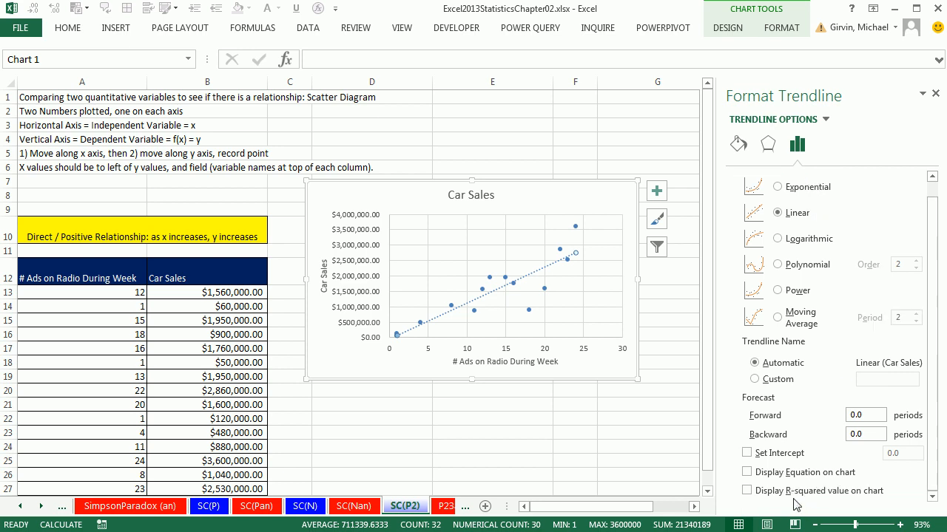
pyautogui.click(747, 491)
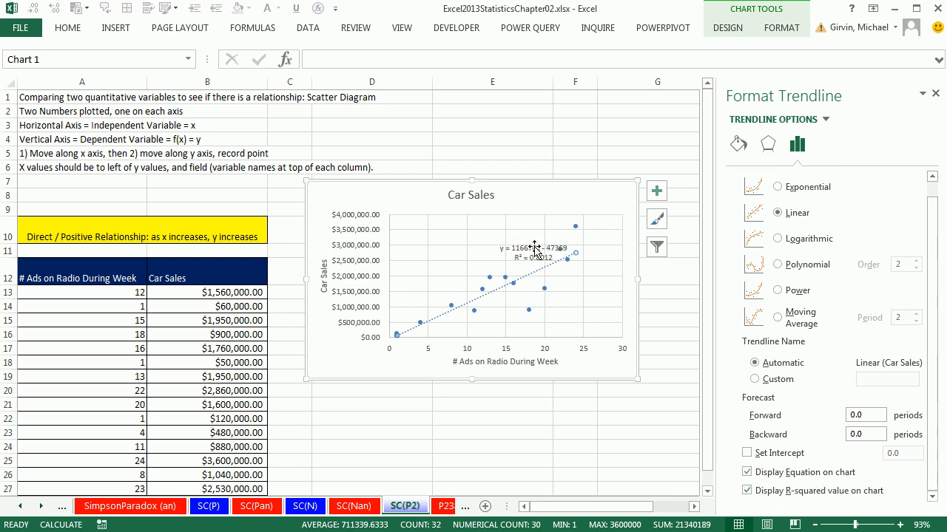
pyautogui.click(534, 251)
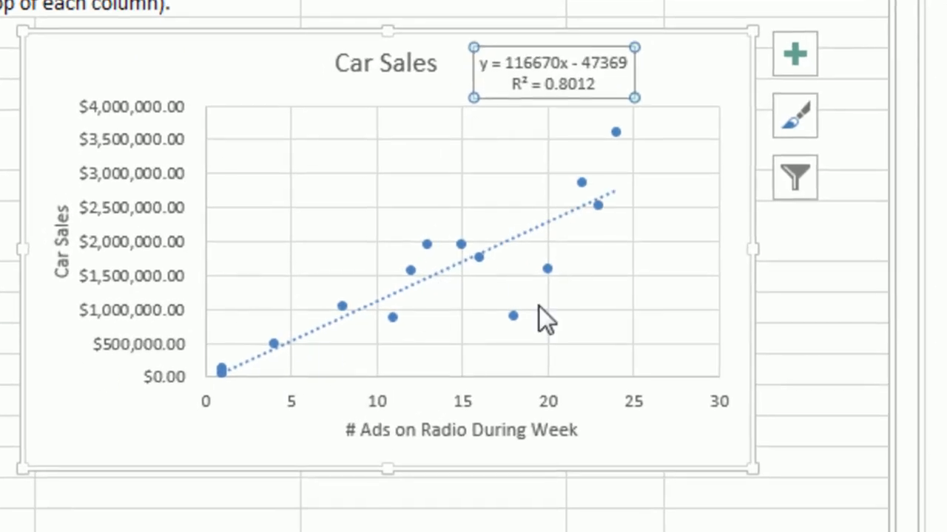
pyautogui.moveTo(305, 451)
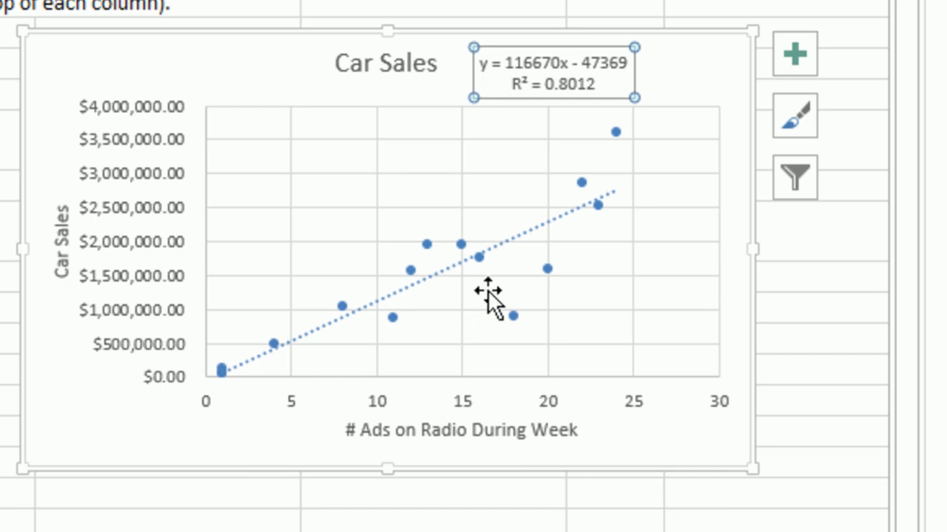
pyautogui.moveTo(488, 306)
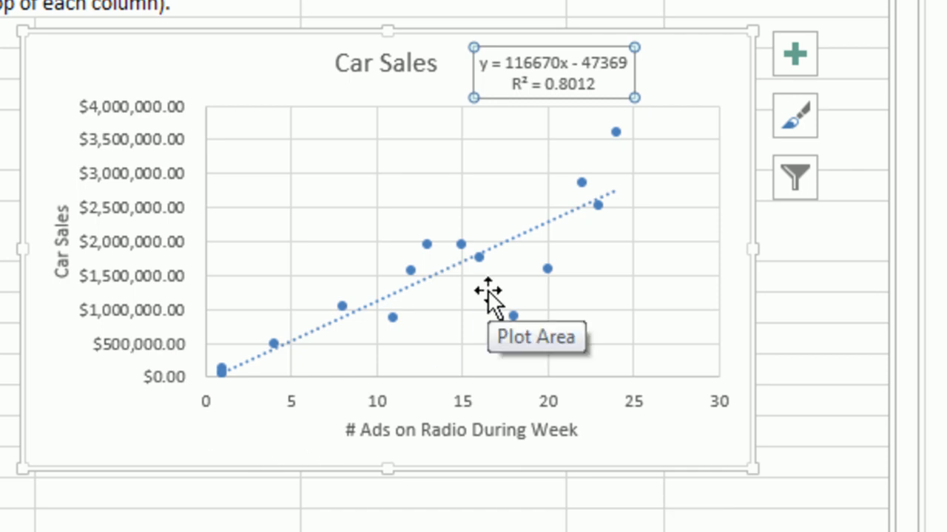
pyautogui.moveTo(307, 388)
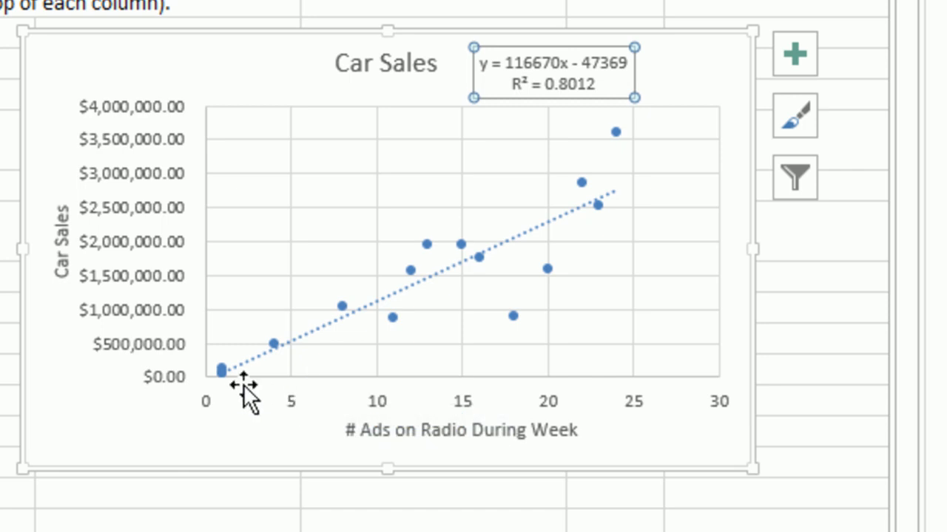
pyautogui.moveTo(214, 381)
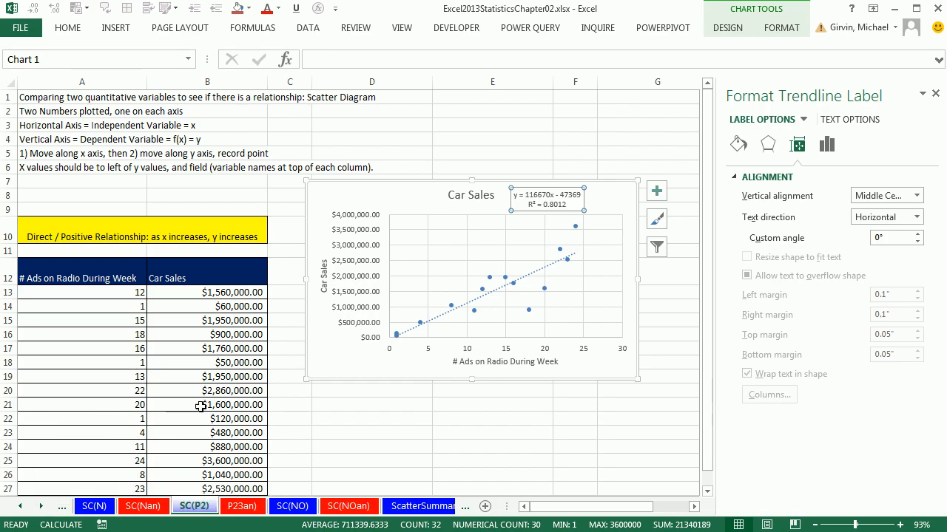
# On sheet SC(NO), insert the Amount Spent versus Customer Age scatter with header-linked axis titles, then view ScatterSummary
pyautogui.click(293, 505)
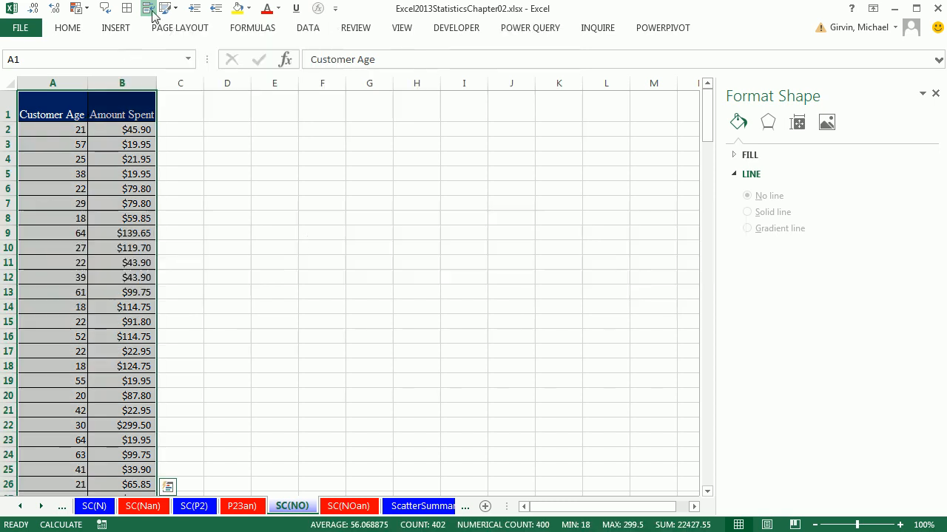
pyautogui.click(115, 26)
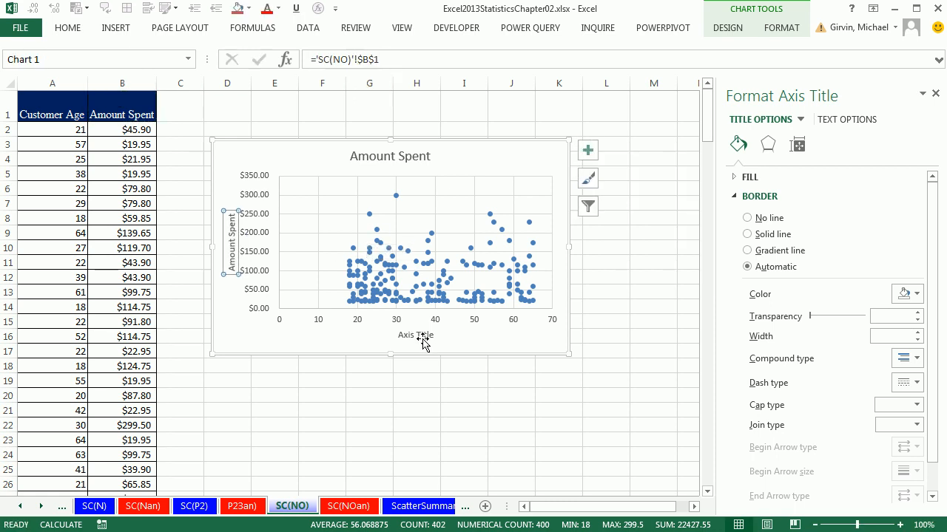
pyautogui.click(414, 334)
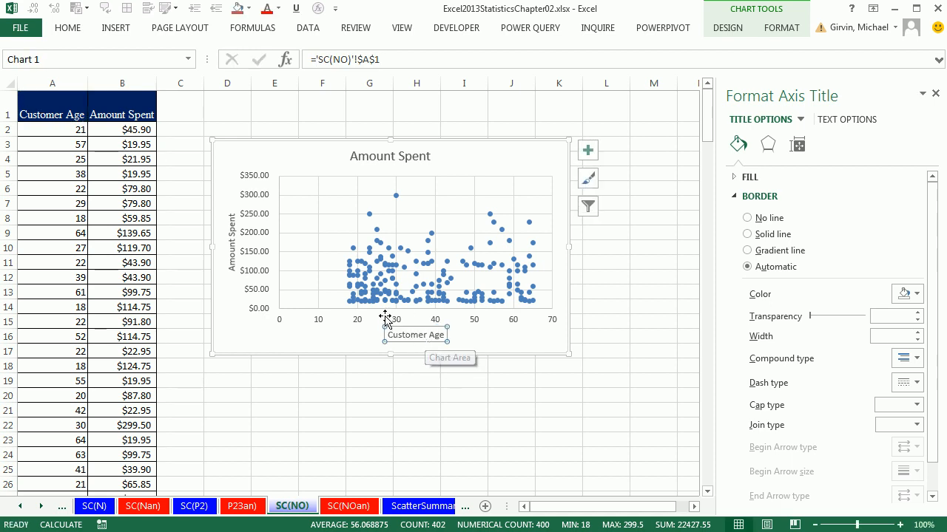
pyautogui.moveTo(432, 288)
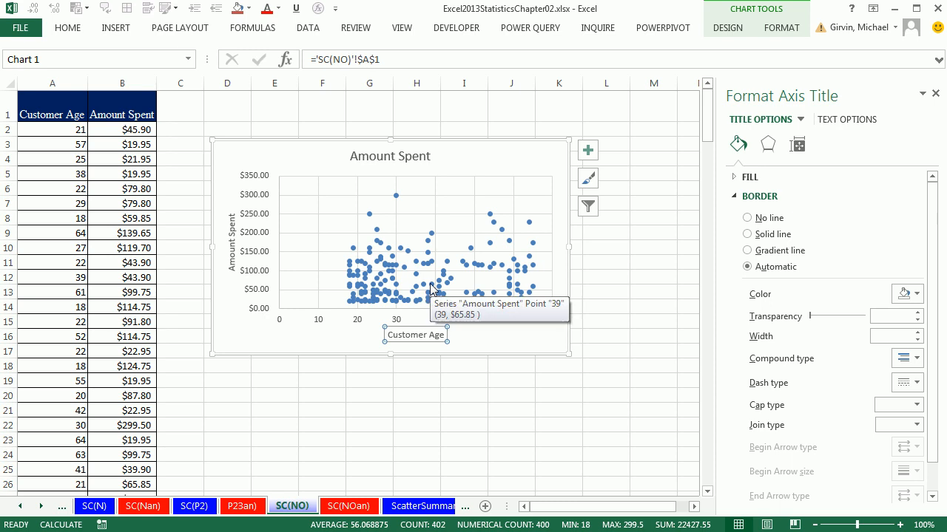
pyautogui.click(420, 506)
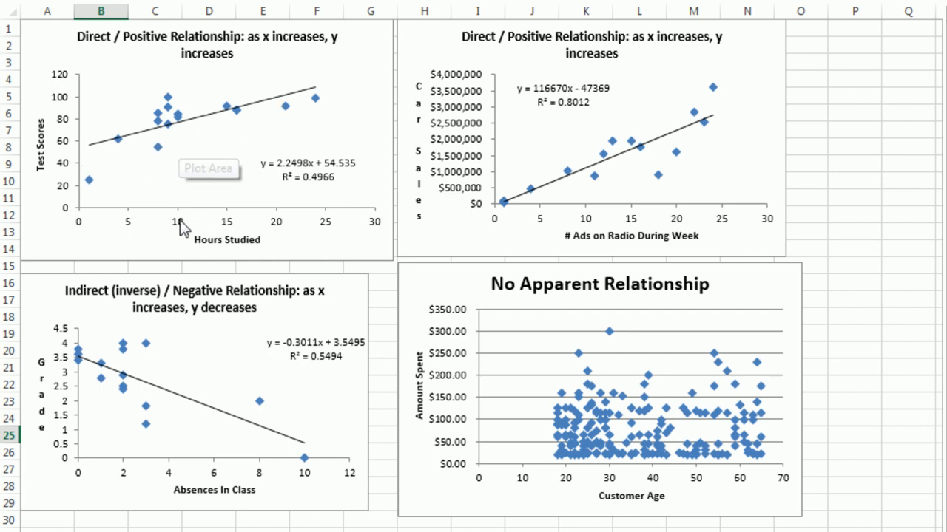
pyautogui.moveTo(87, 119)
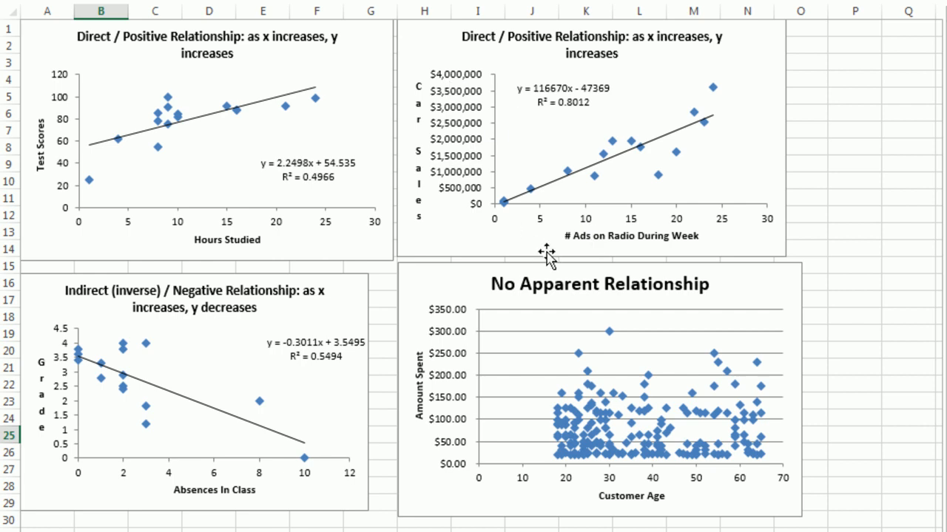
pyautogui.moveTo(495, 230)
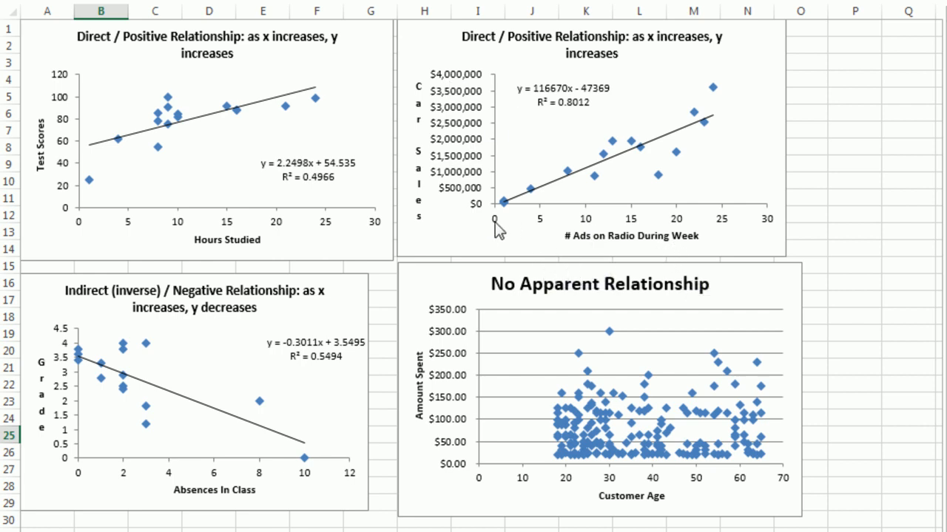
pyautogui.moveTo(458, 204)
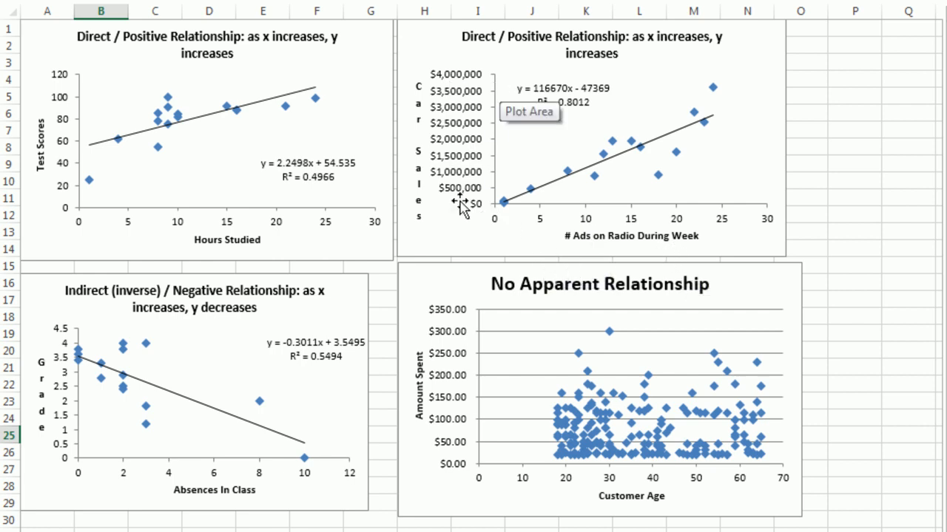
pyautogui.moveTo(117, 309)
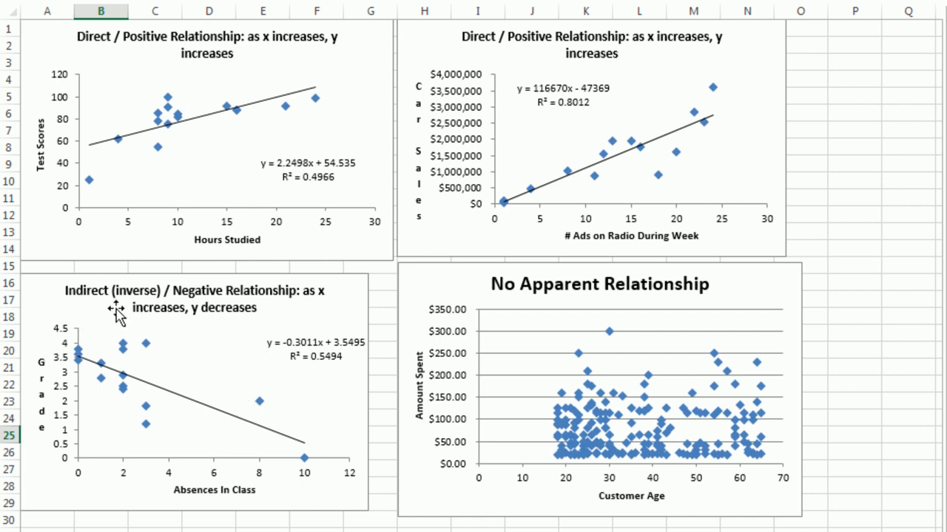
pyautogui.moveTo(66, 355)
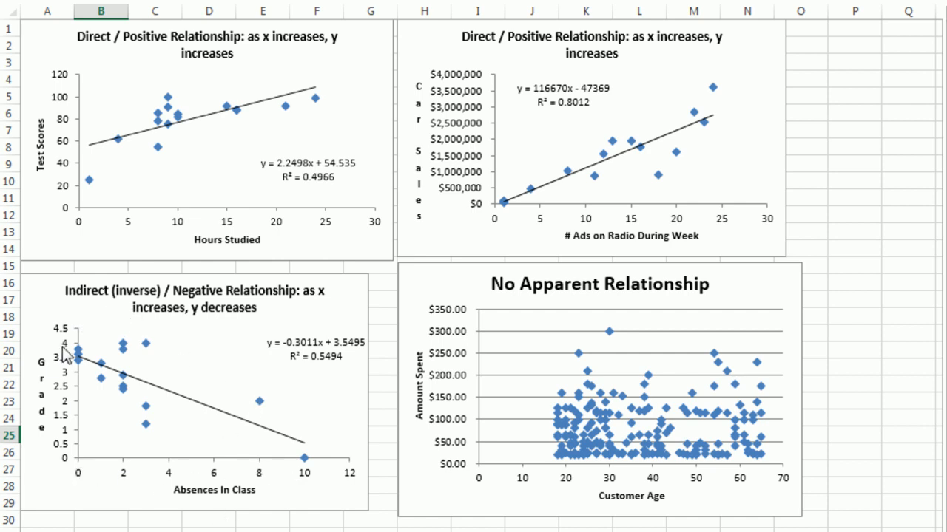
pyautogui.moveTo(680, 376)
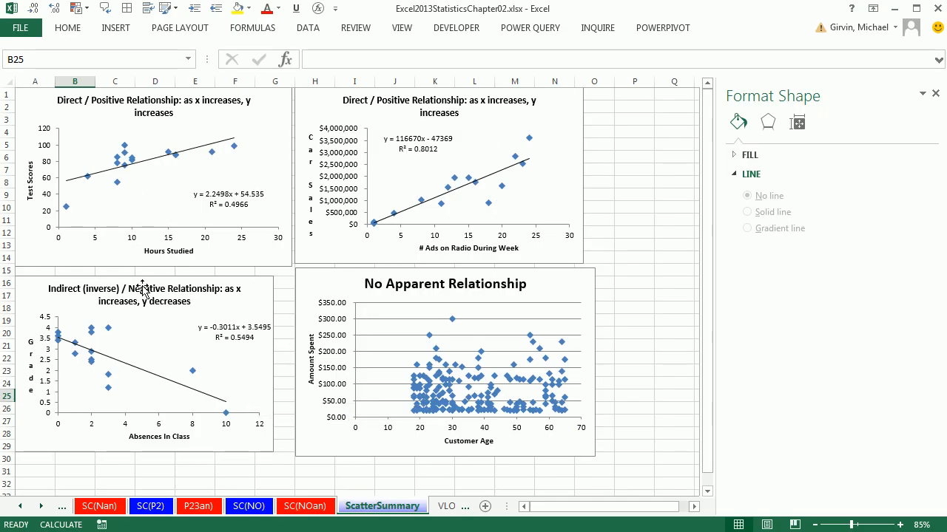
pyautogui.moveTo(228, 369)
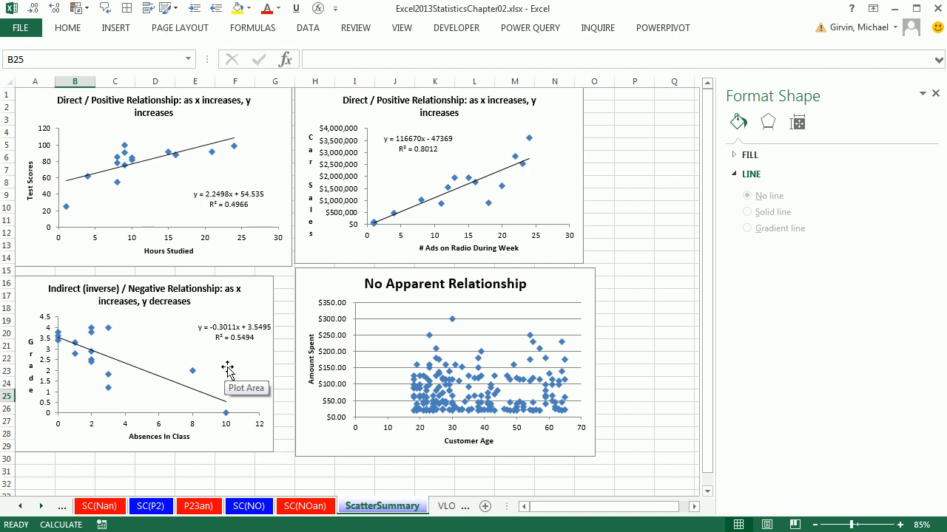
pyautogui.moveTo(240, 361)
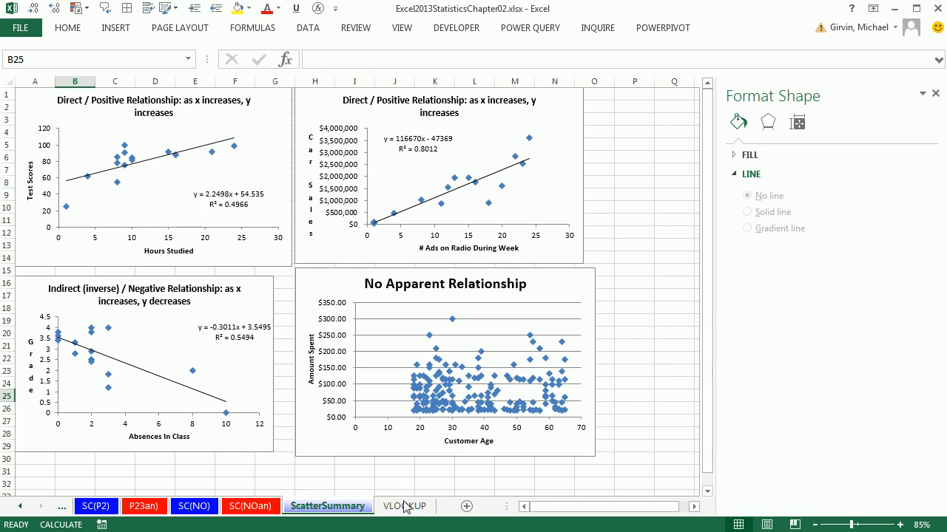
pyautogui.moveTo(417, 478)
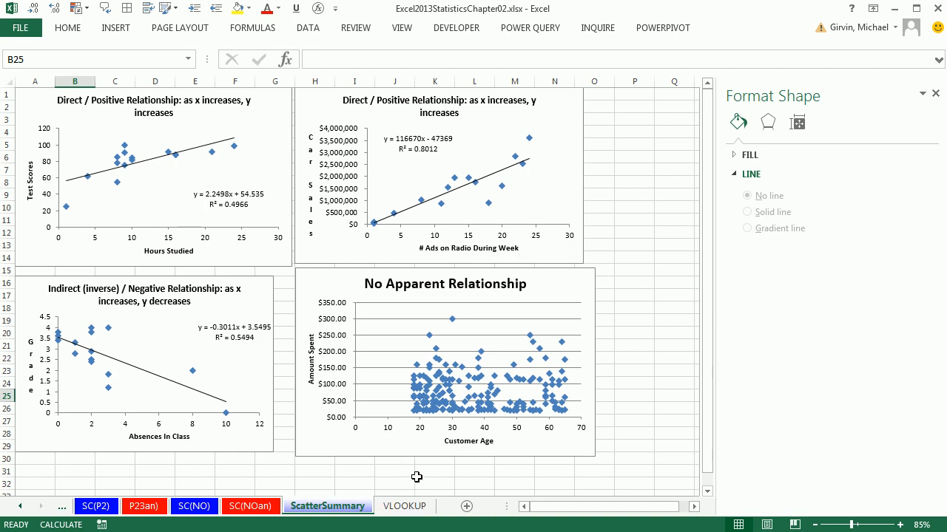